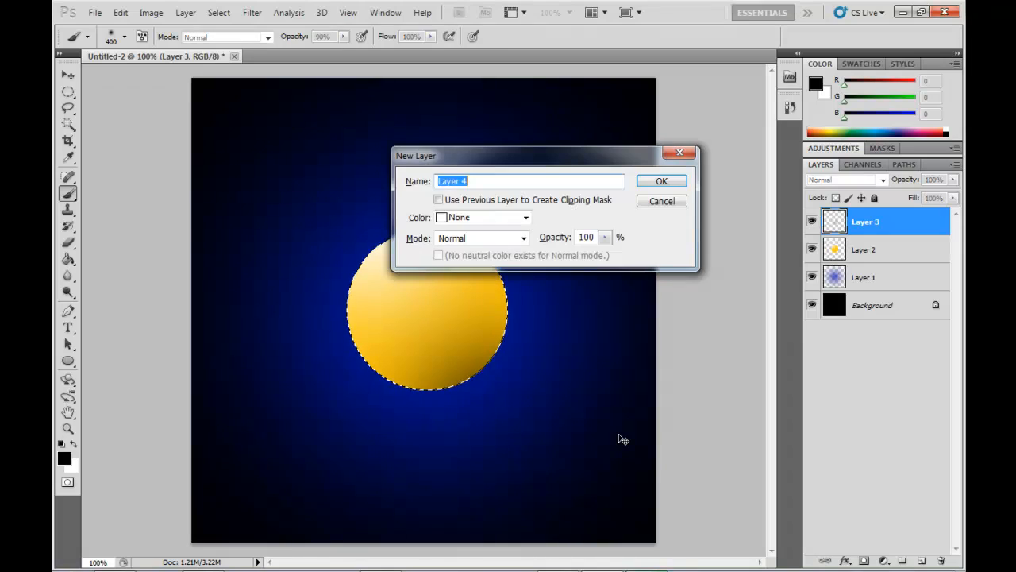
- Create the new Layer 4 for the soft black shadow blotch over the orb
click(661, 181)
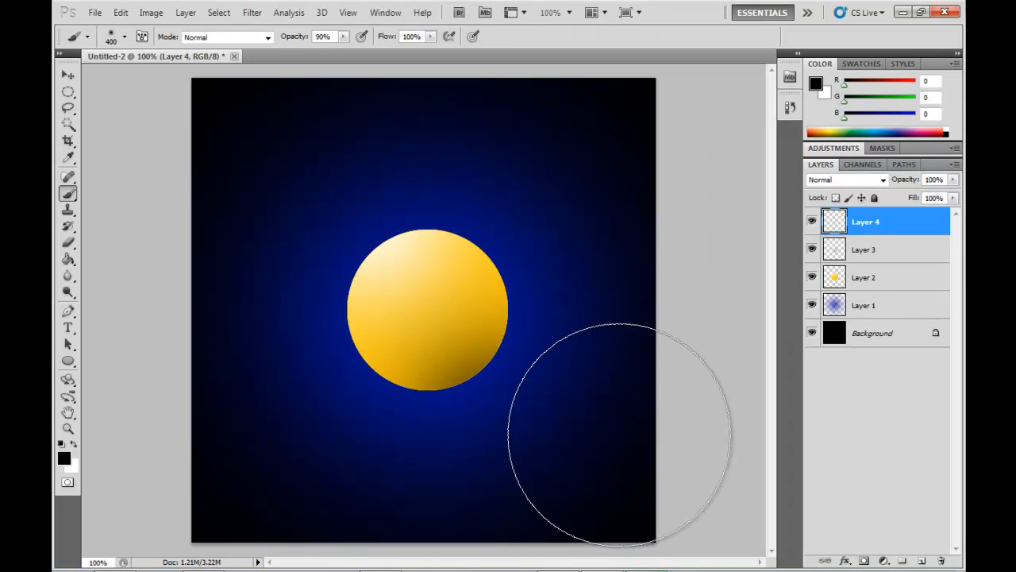
mouse_move(469, 286)
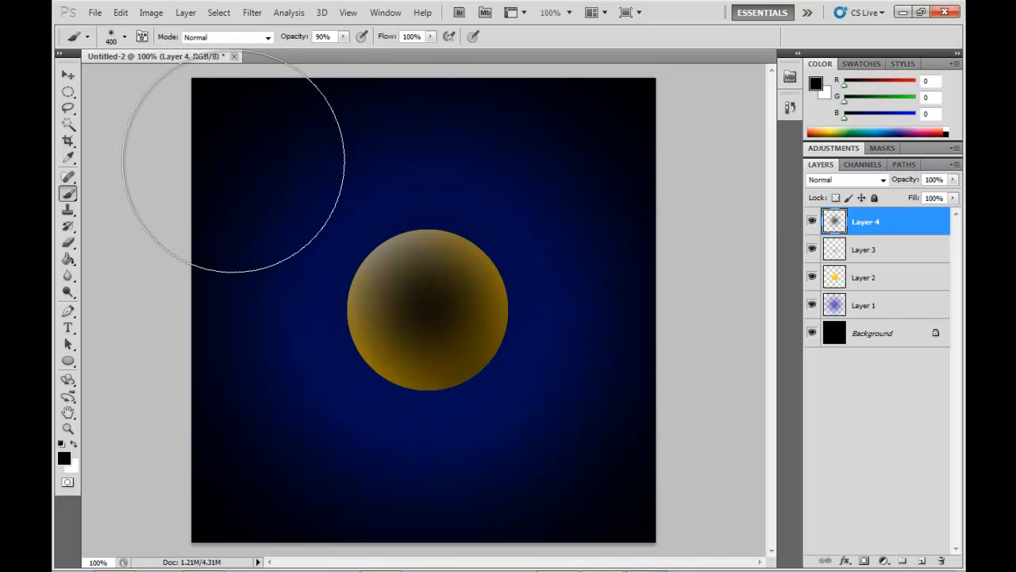
mouse_move(385, 294)
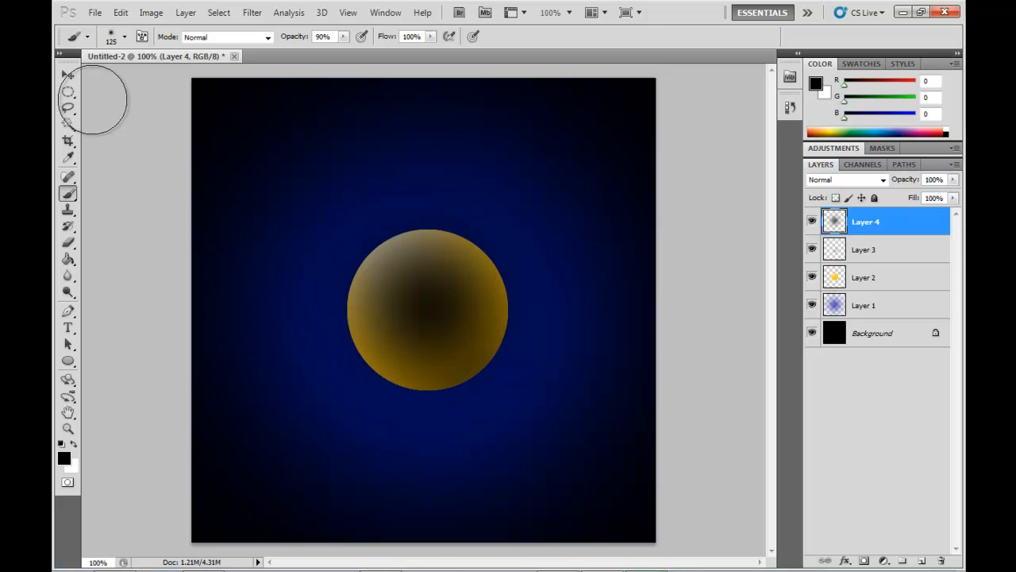
- Free Transform the black blotch into a thin flat ellipse placed under the orb's base
click(67, 76)
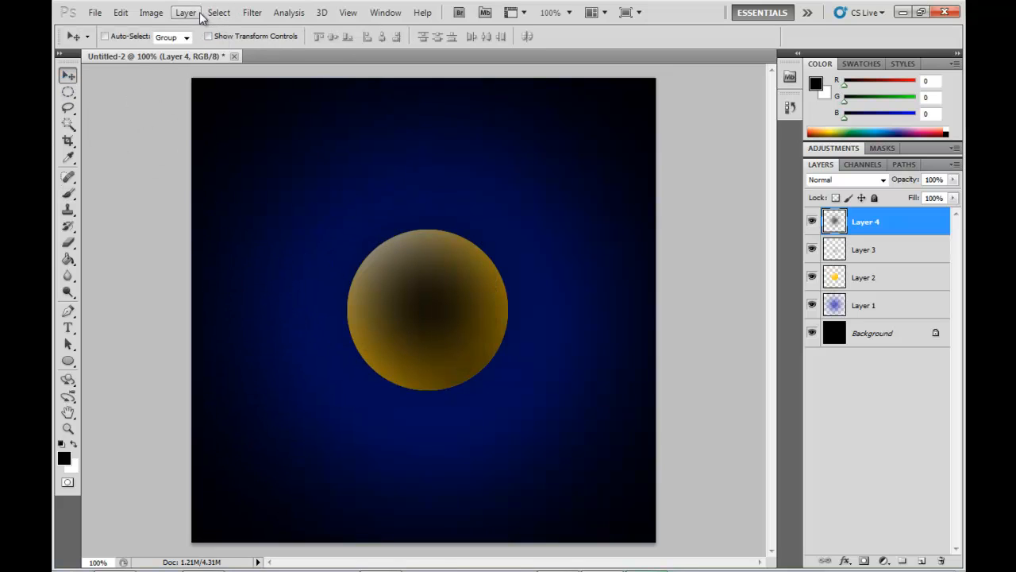
click(151, 12)
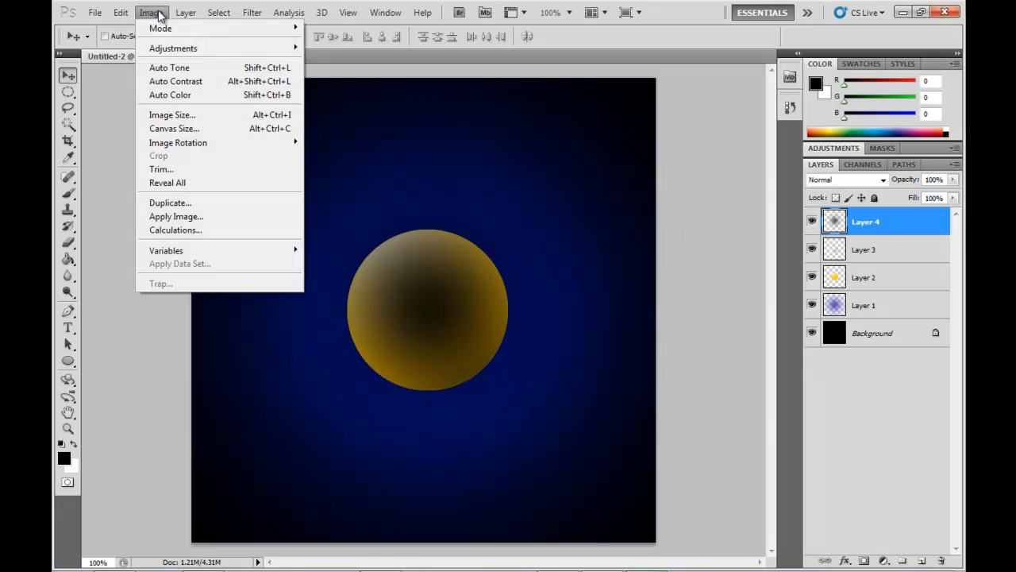
click(120, 12)
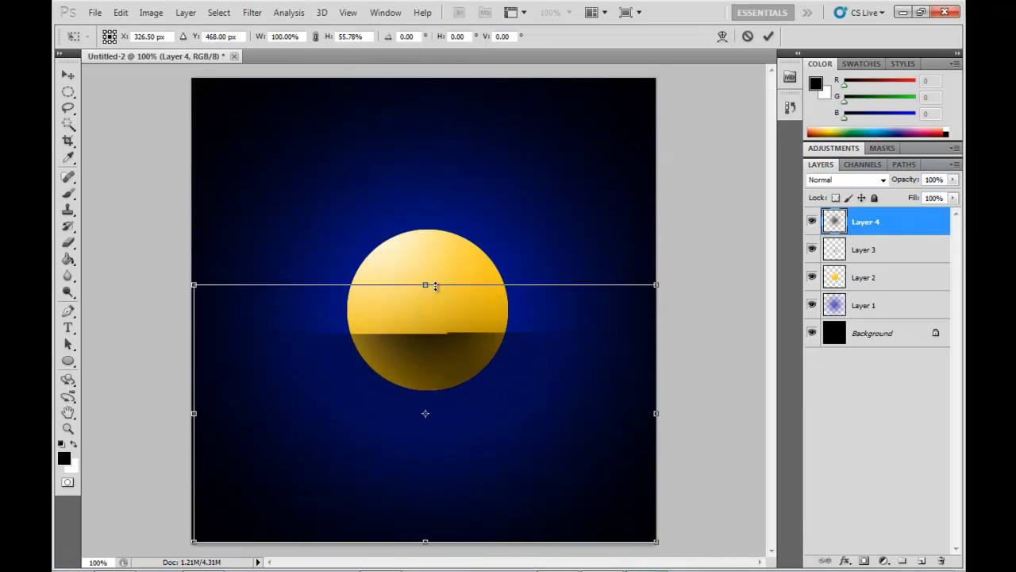
drag(425, 284, 425, 361)
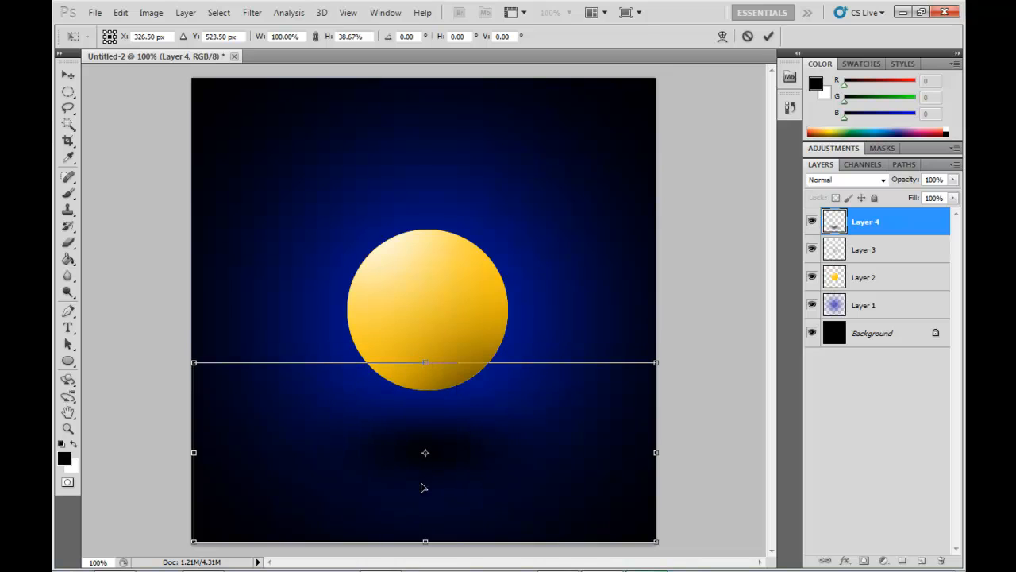
drag(425, 453, 426, 388)
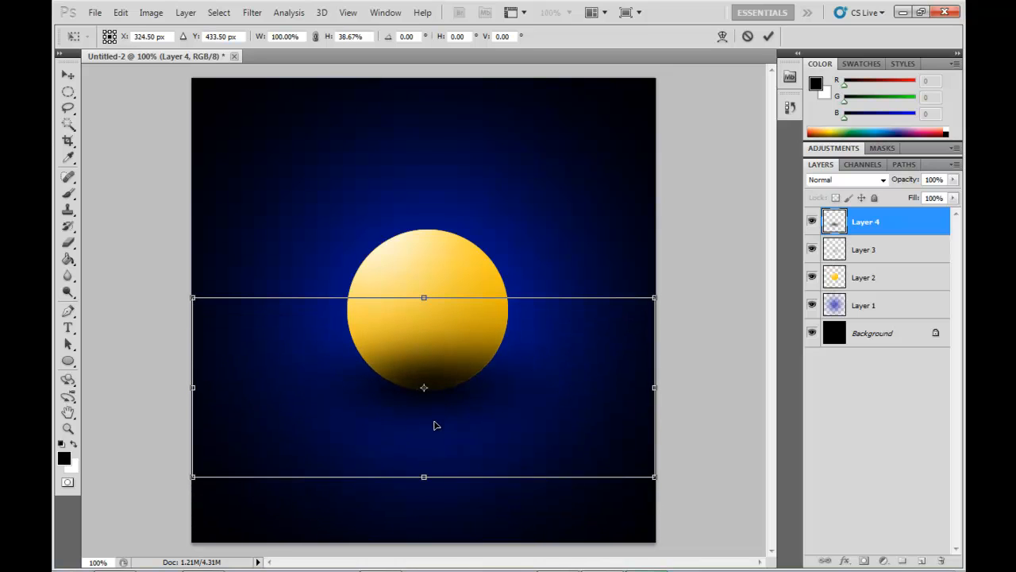
drag(422, 476, 422, 382)
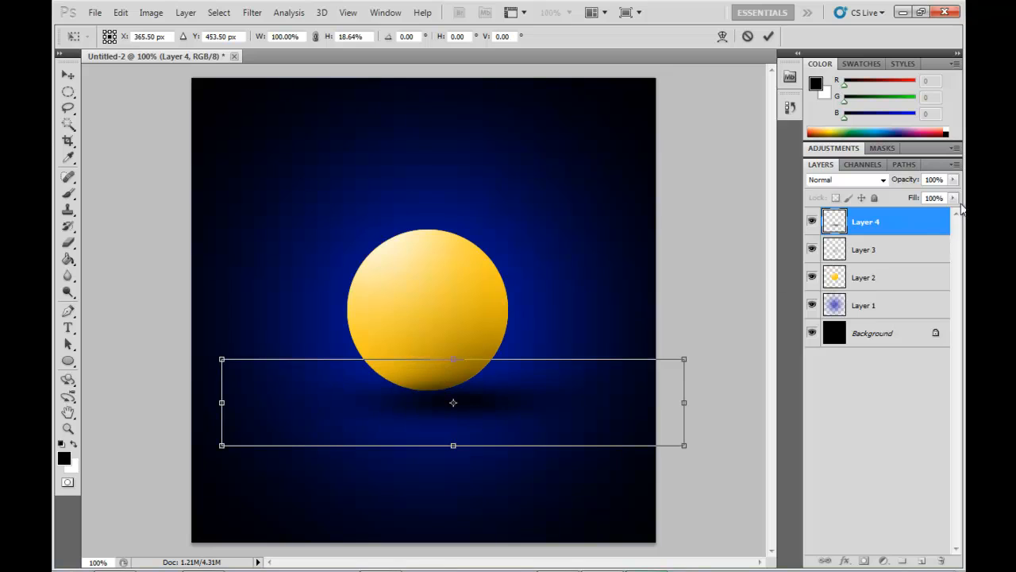
mouse_move(889, 299)
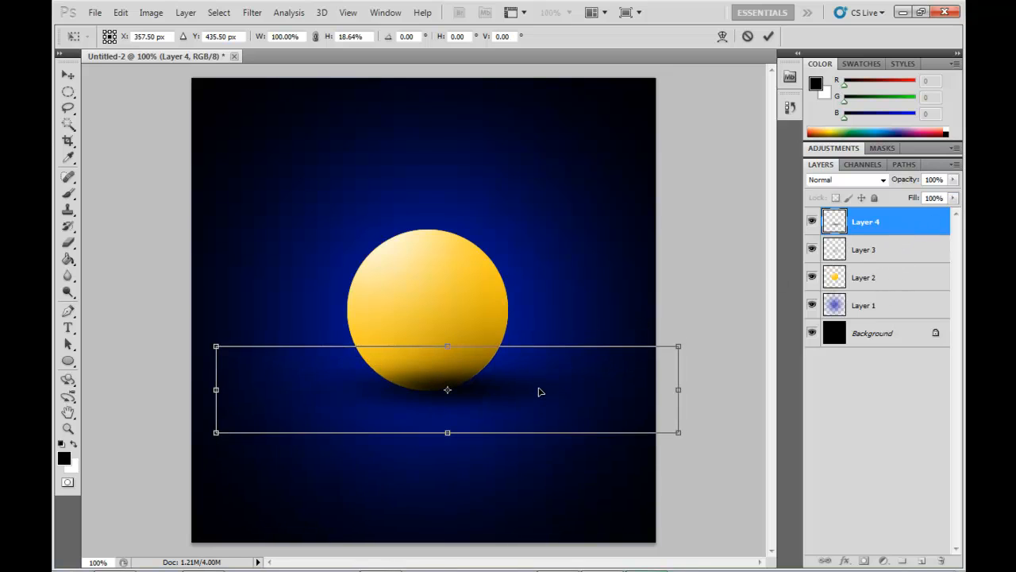
- Narrow the shadow against the orb's base and move Layer 4 beneath the orb layer
drag(448, 389, 445, 392)
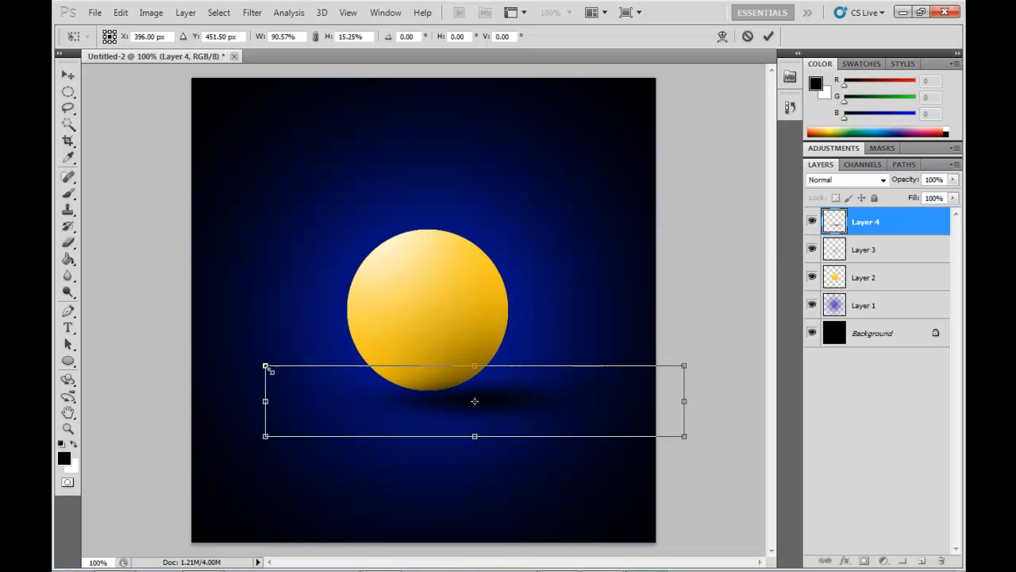
drag(266, 365, 286, 375)
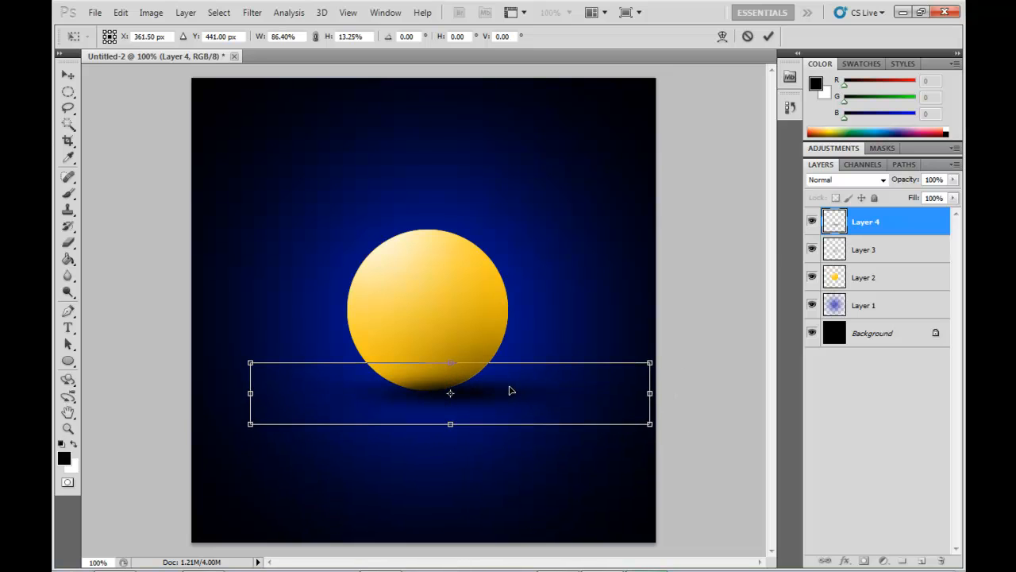
drag(450, 391, 451, 394)
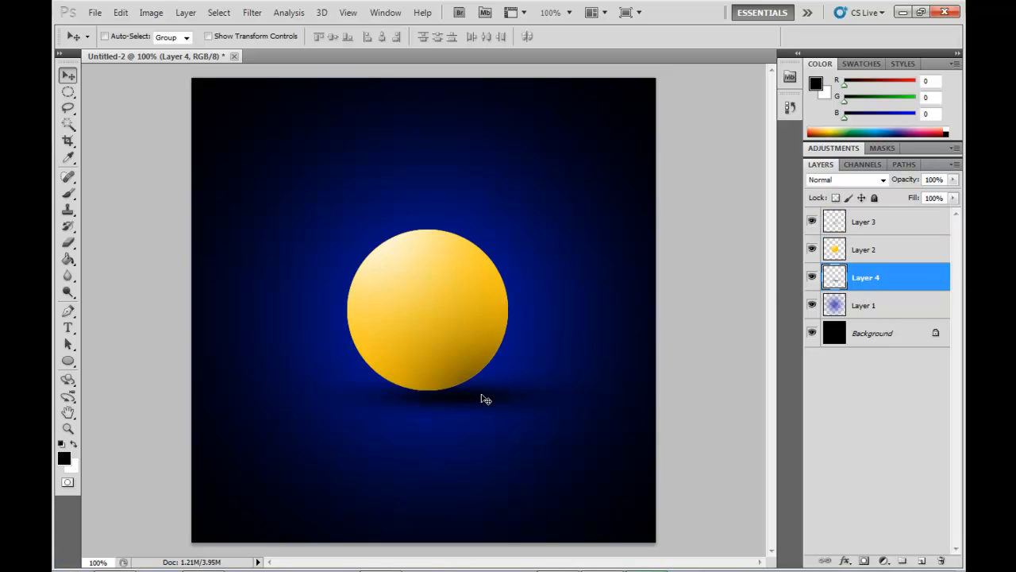
mouse_move(357, 308)
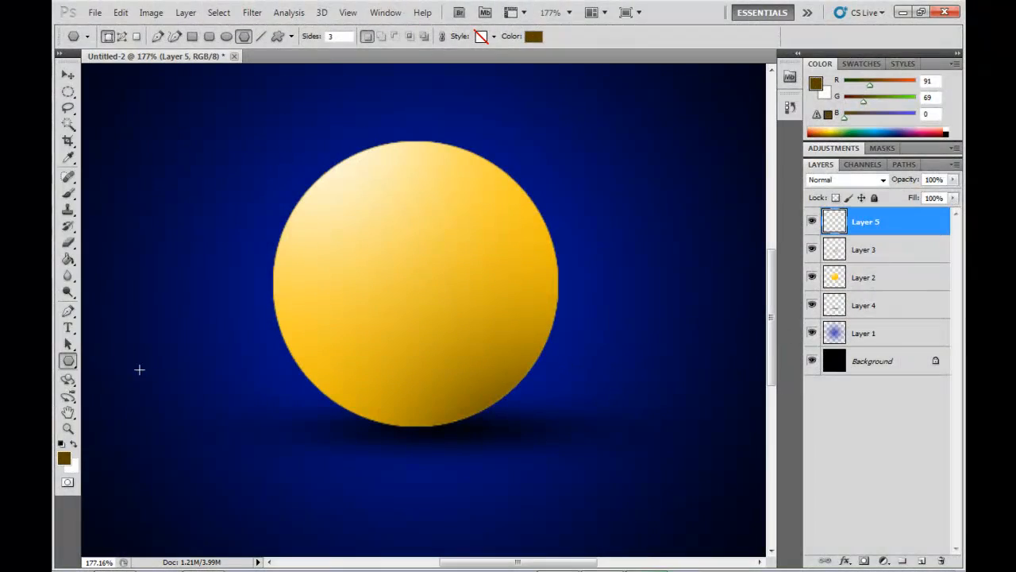
mouse_move(232, 321)
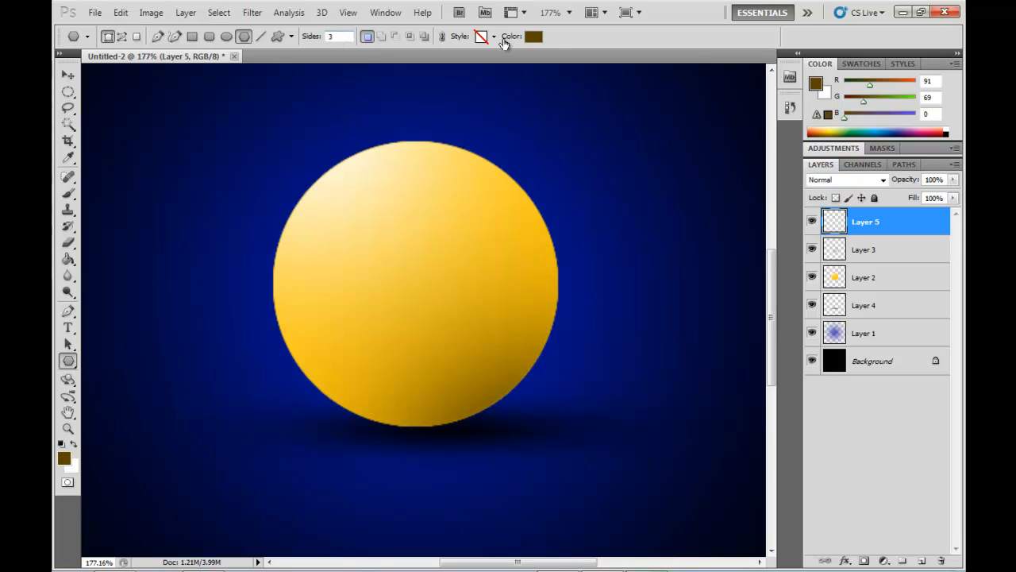
- Set the shape colour to dark brown and drag out the play triangle over the orb's centre
click(533, 35)
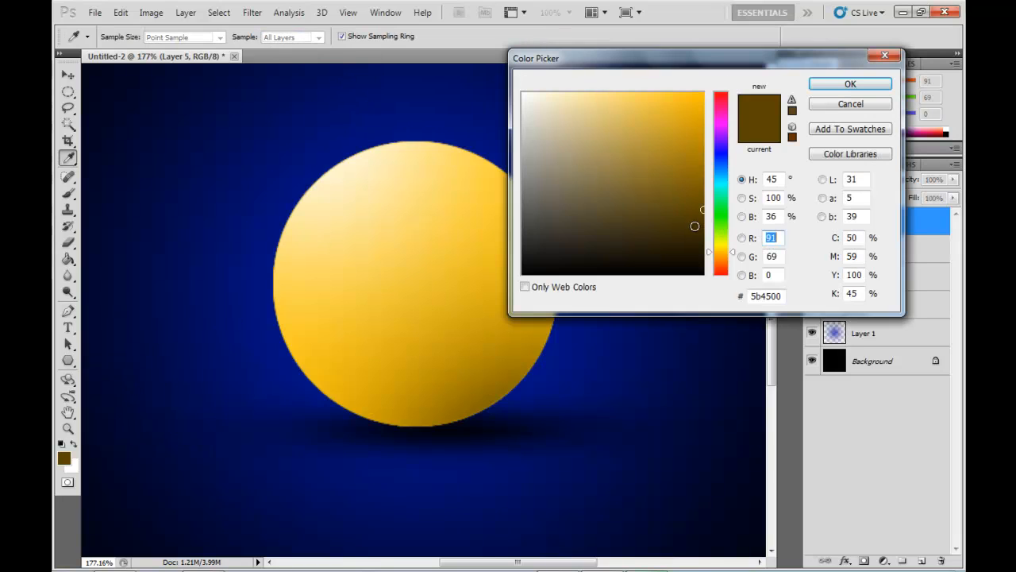
click(849, 83)
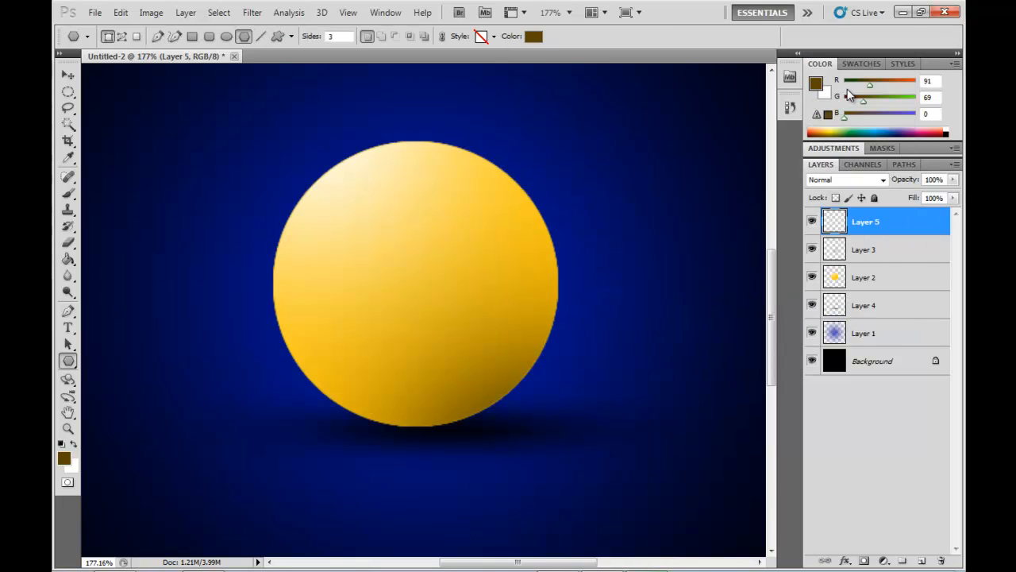
mouse_move(463, 262)
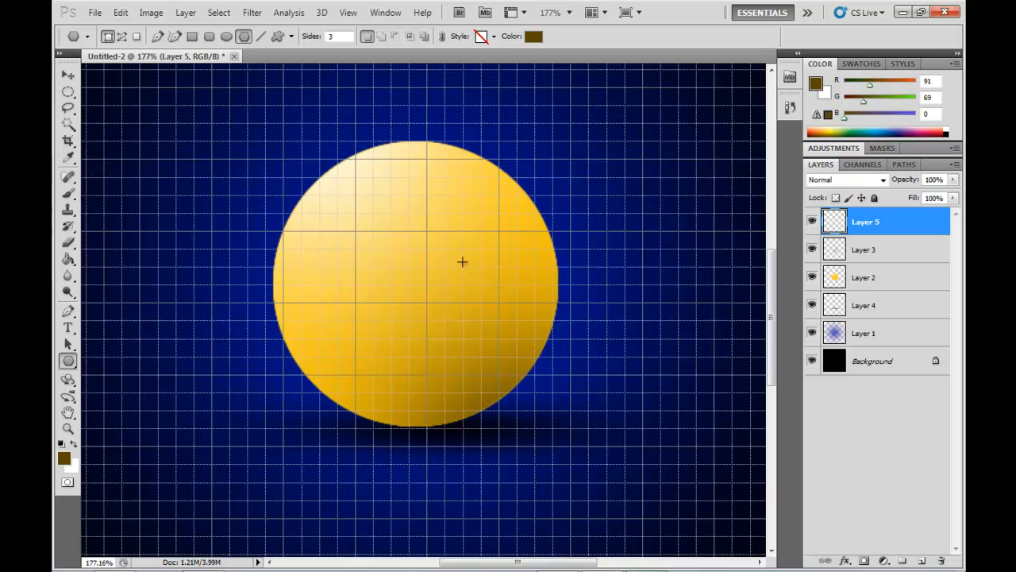
mouse_move(391, 267)
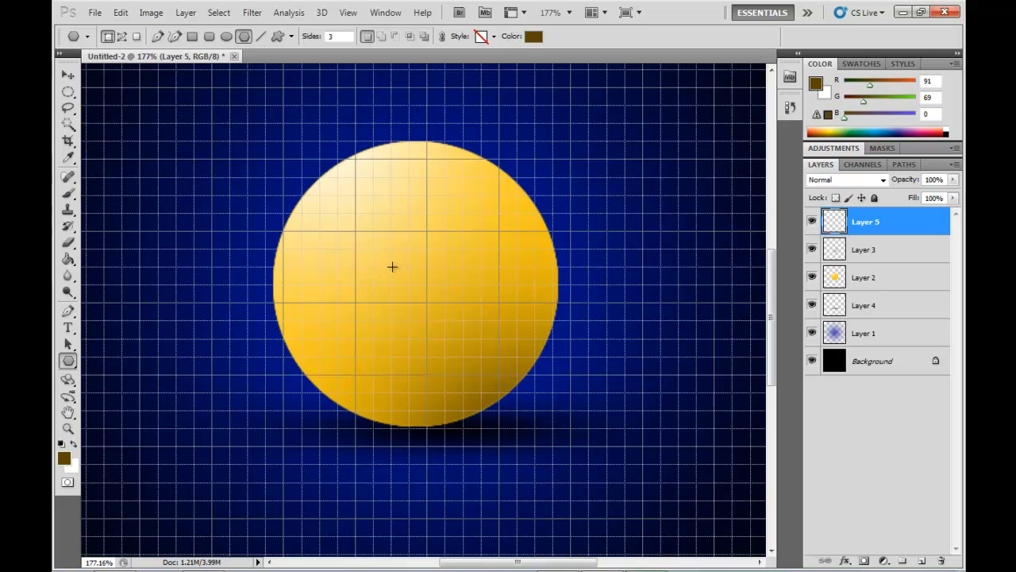
drag(353, 200, 473, 278)
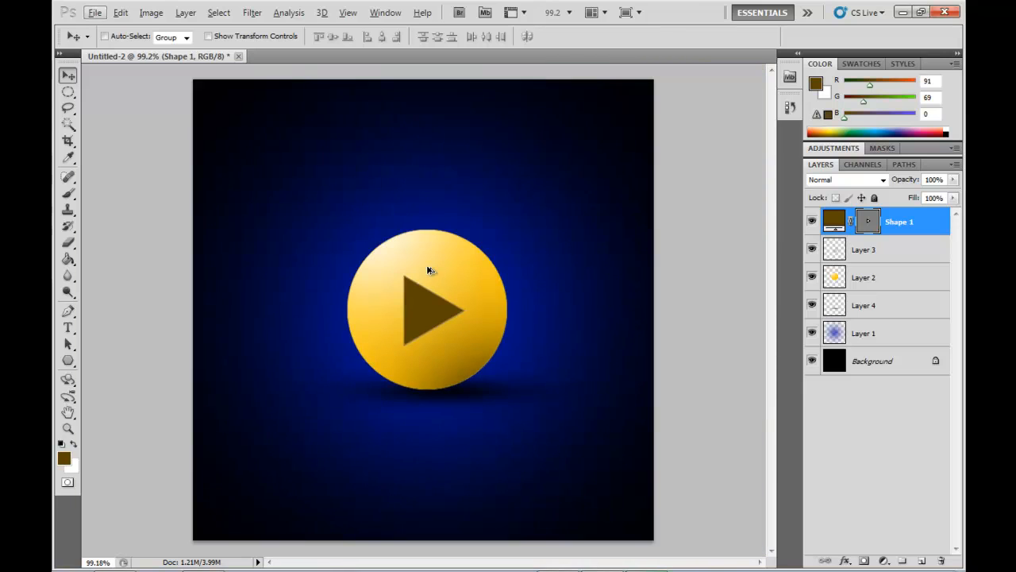
mouse_move(480, 267)
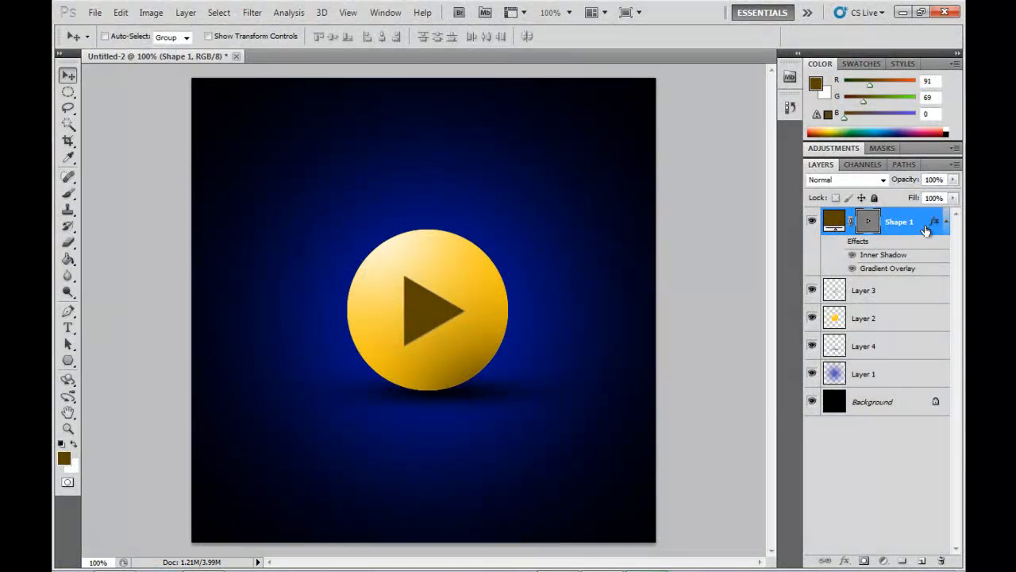
- Apply Inner Shadow and a Soft Light 70% Gradient Overlay at angle 105 to Shape 1
double_click(926, 228)
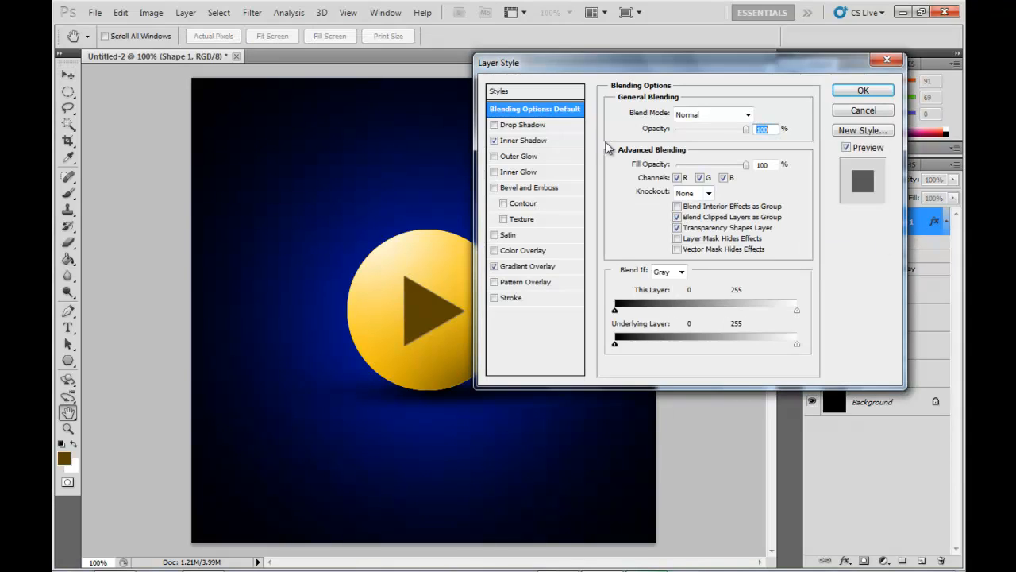
click(523, 139)
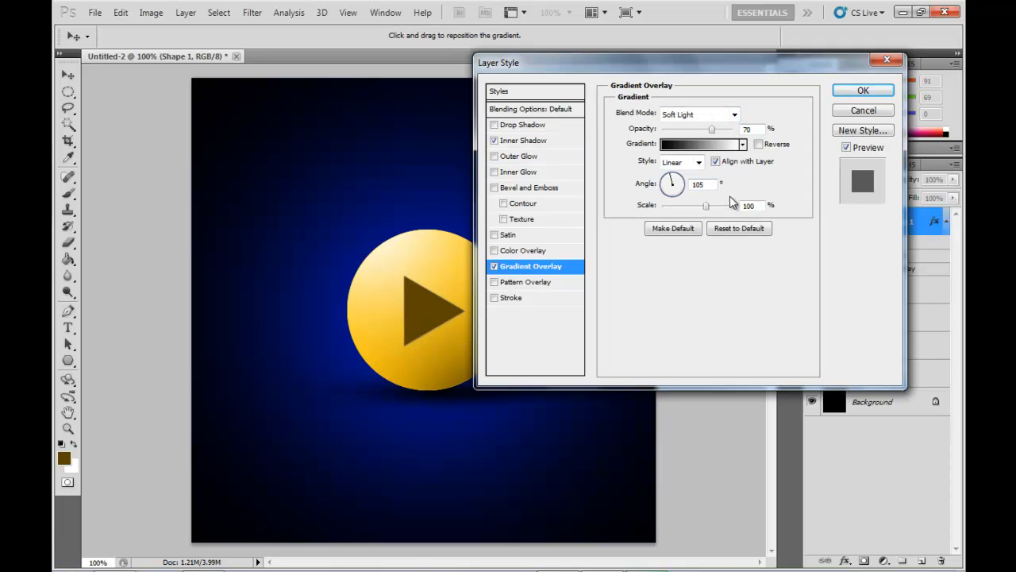
click(863, 89)
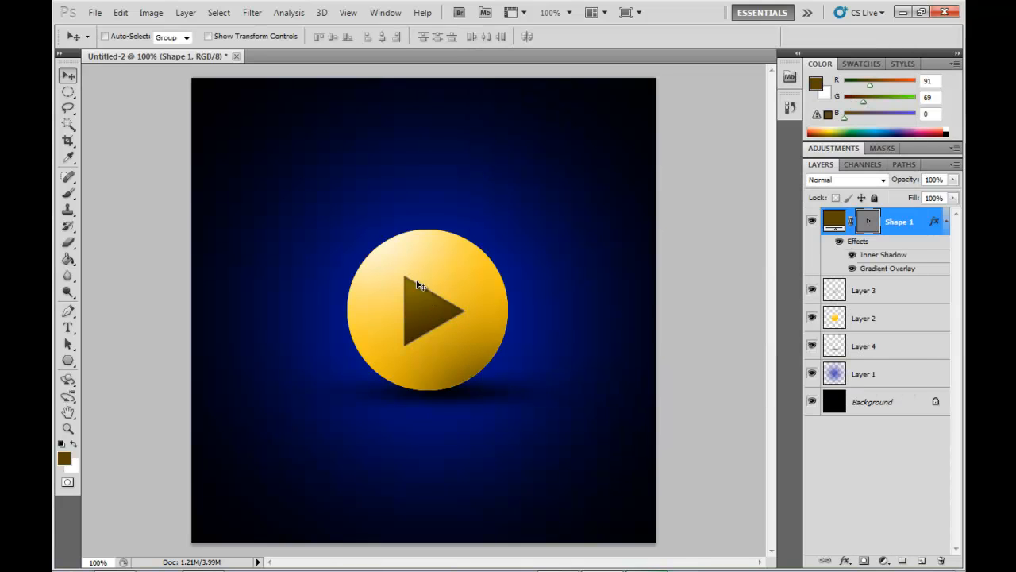
mouse_move(511, 324)
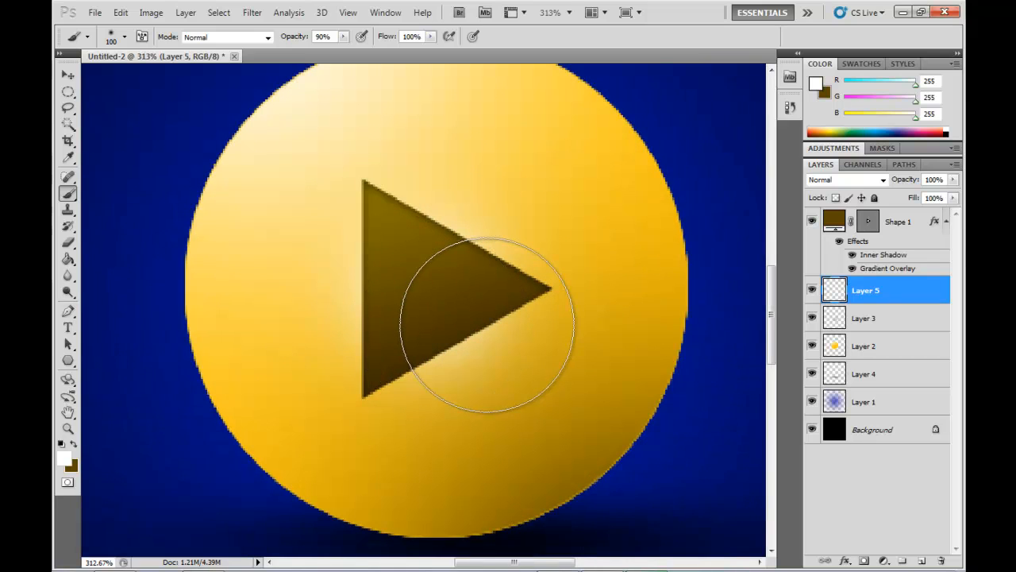
- Flatten the Layer 5 copy highlight into a thin streak, position it near the triangle and commit
click(67, 76)
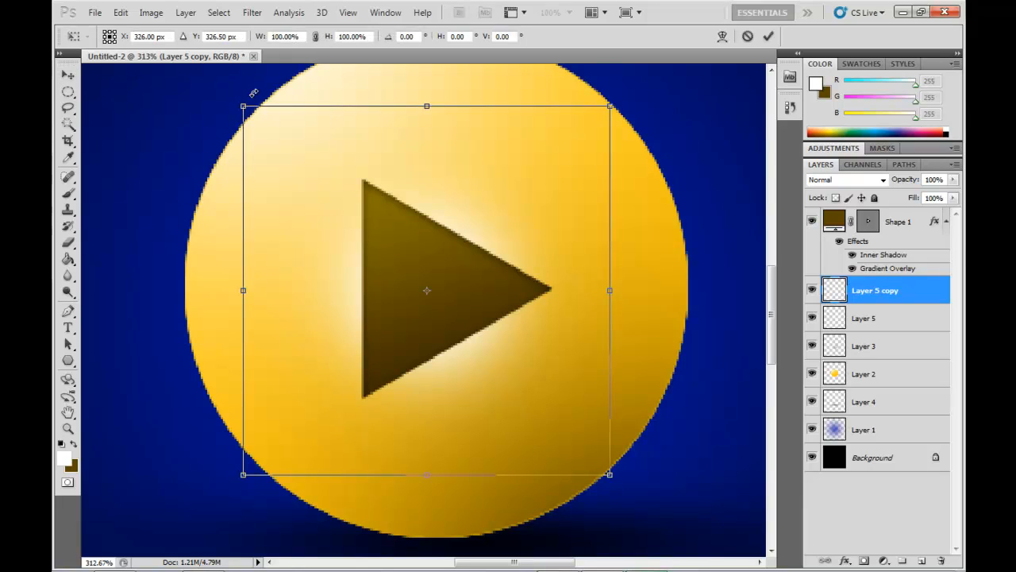
mouse_move(403, 112)
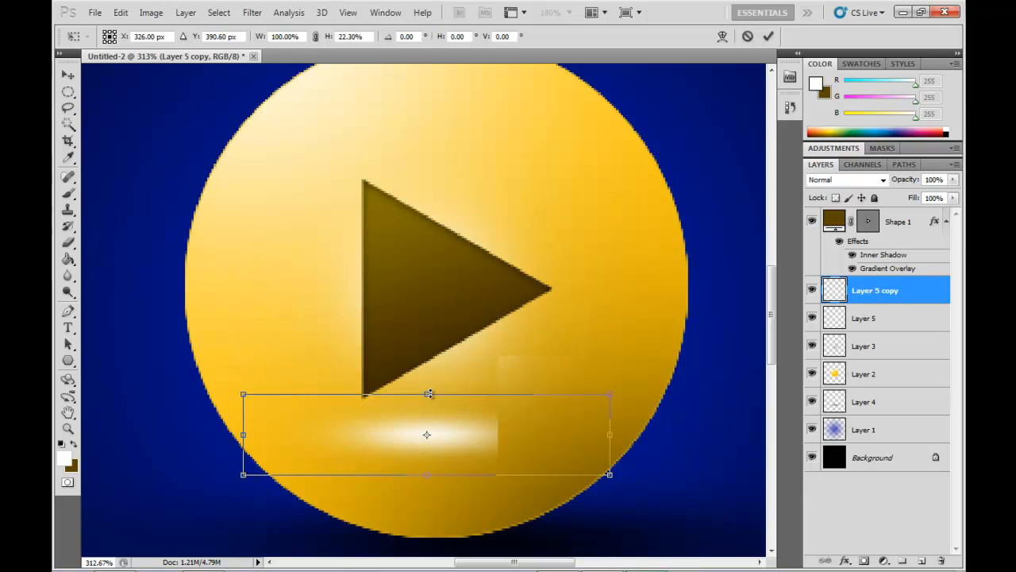
drag(429, 394, 426, 441)
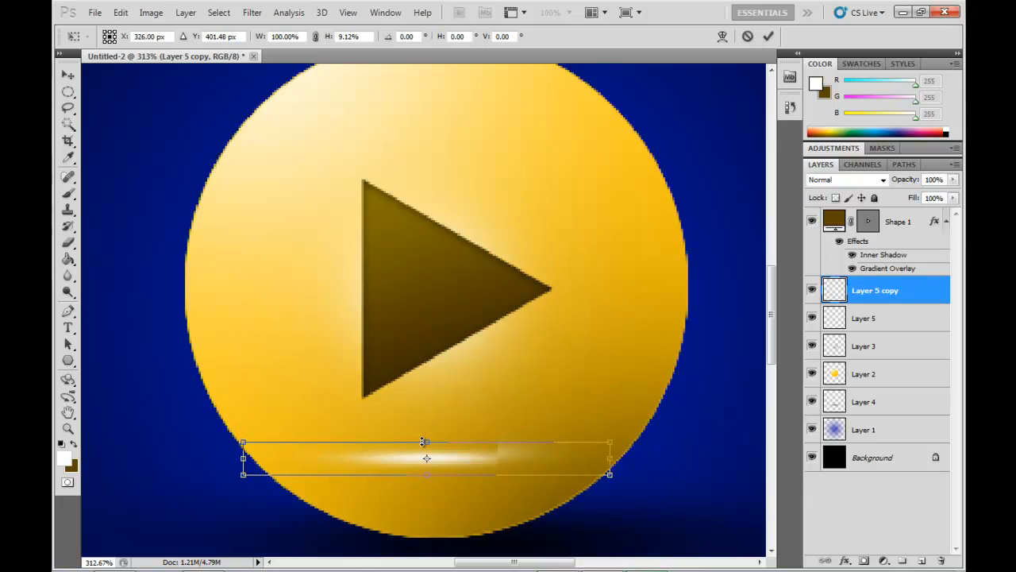
drag(425, 457, 461, 378)
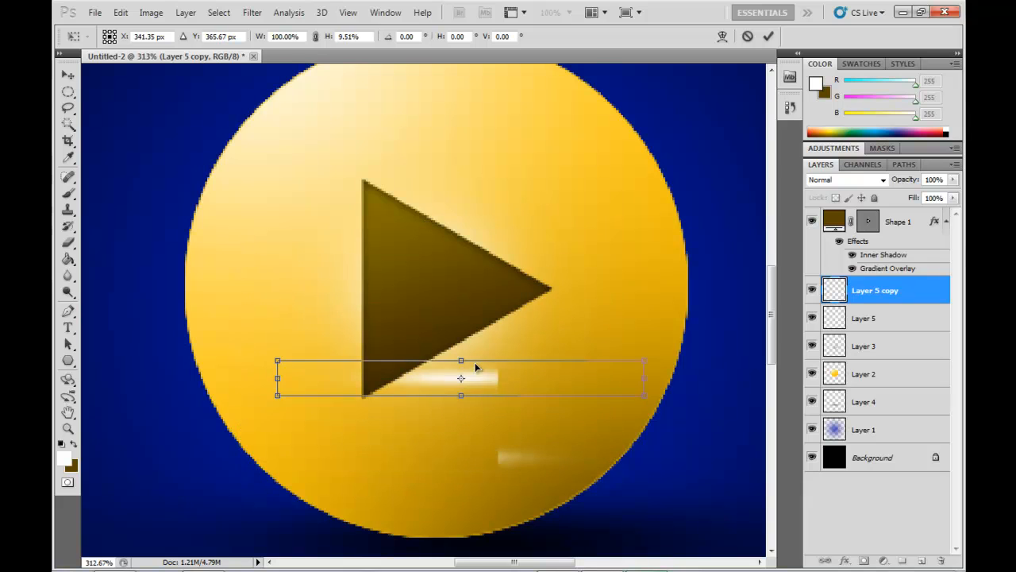
drag(460, 378, 454, 342)
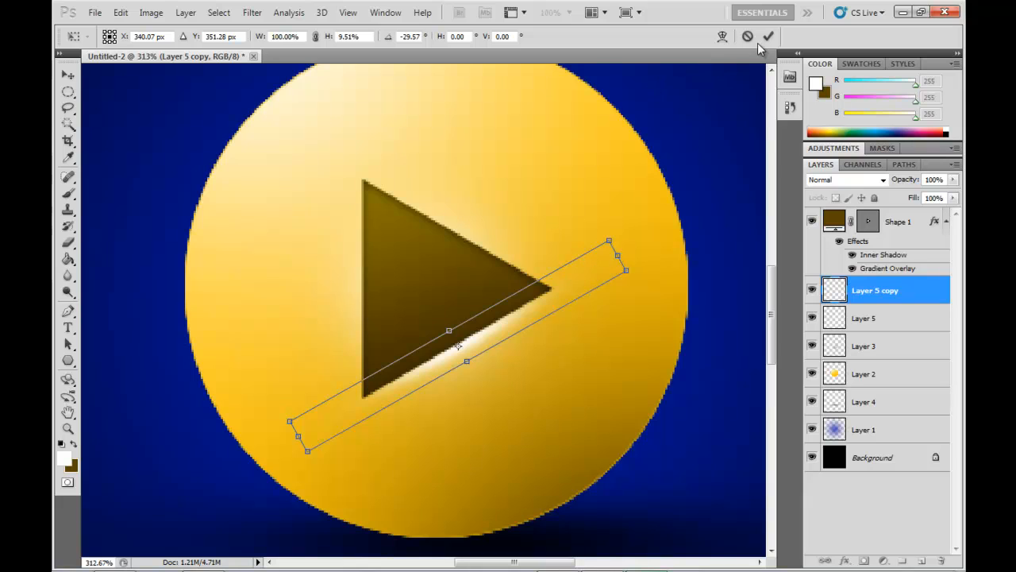
click(769, 34)
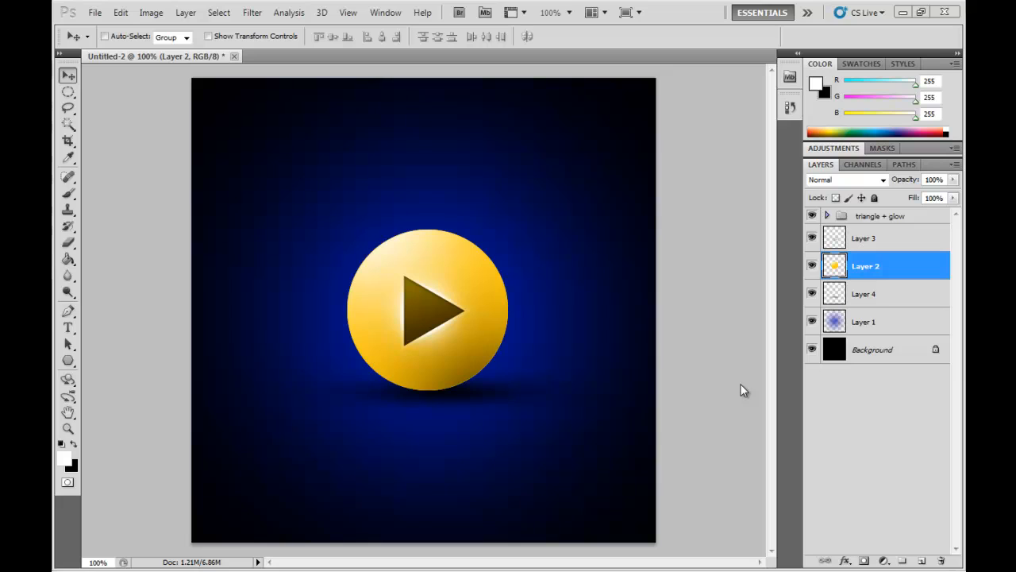
mouse_move(835, 292)
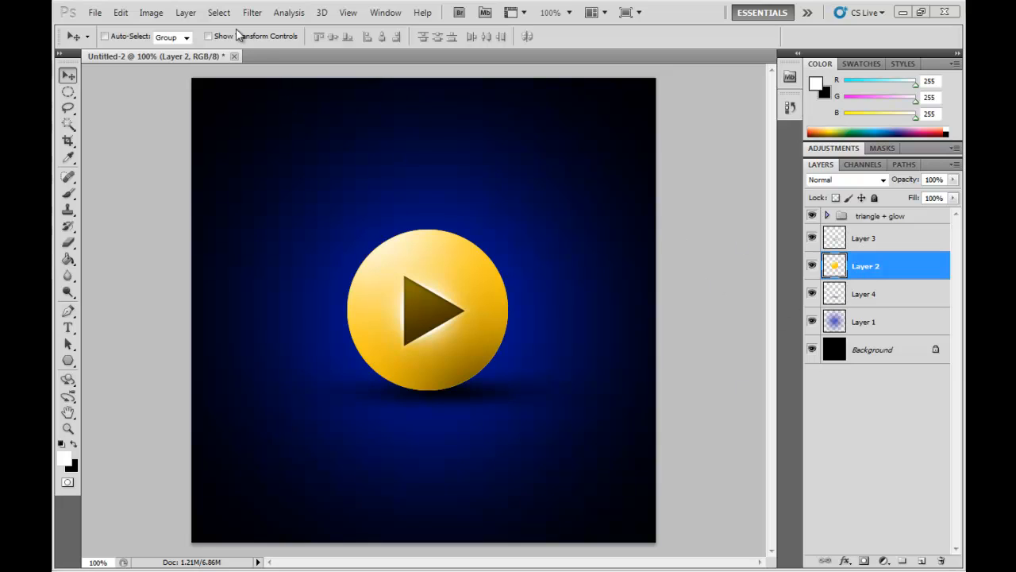
- Load the orb's outline as a selection for painting the white rim glow on Layer 6
click(220, 13)
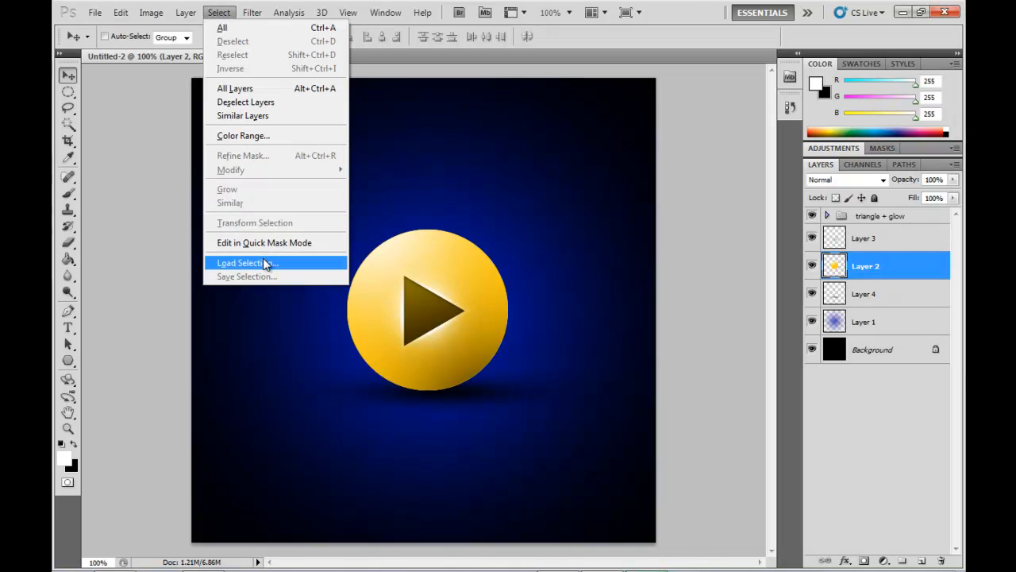
click(241, 262)
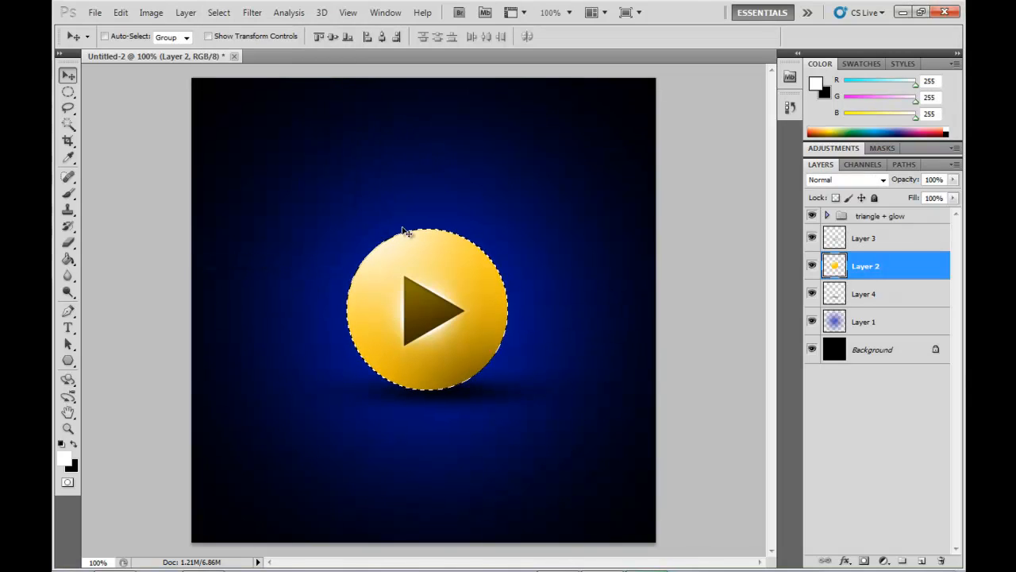
mouse_move(429, 289)
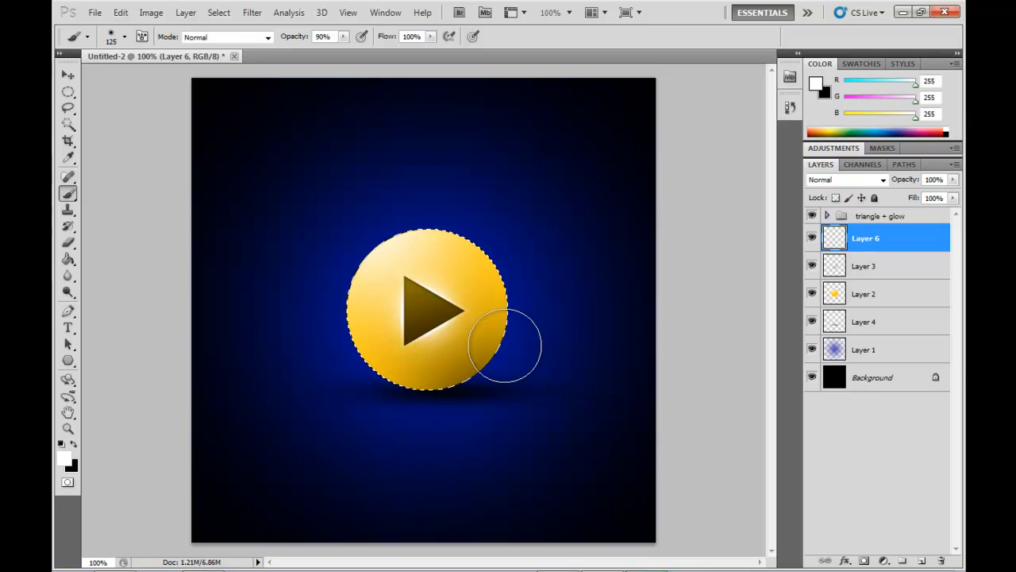
mouse_move(512, 328)
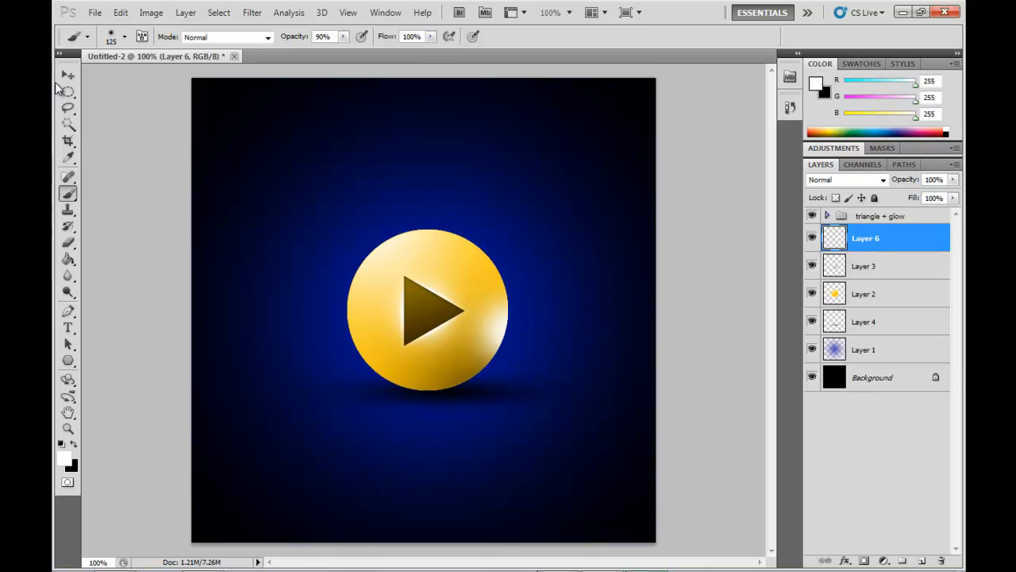
click(67, 76)
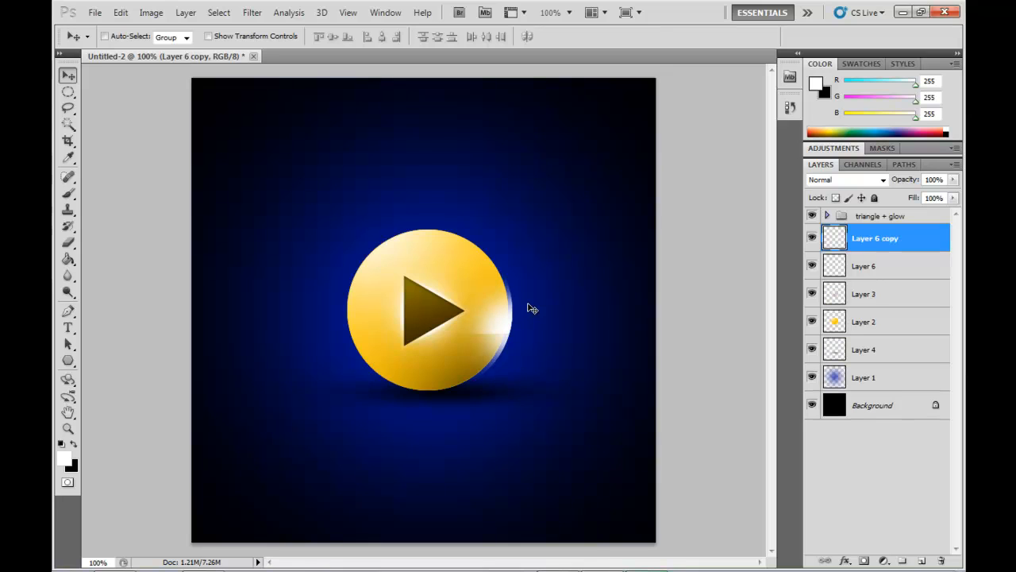
- Free Transform the Layer 6 copy rim glow to mirror it onto the orb's left edge
click(121, 12)
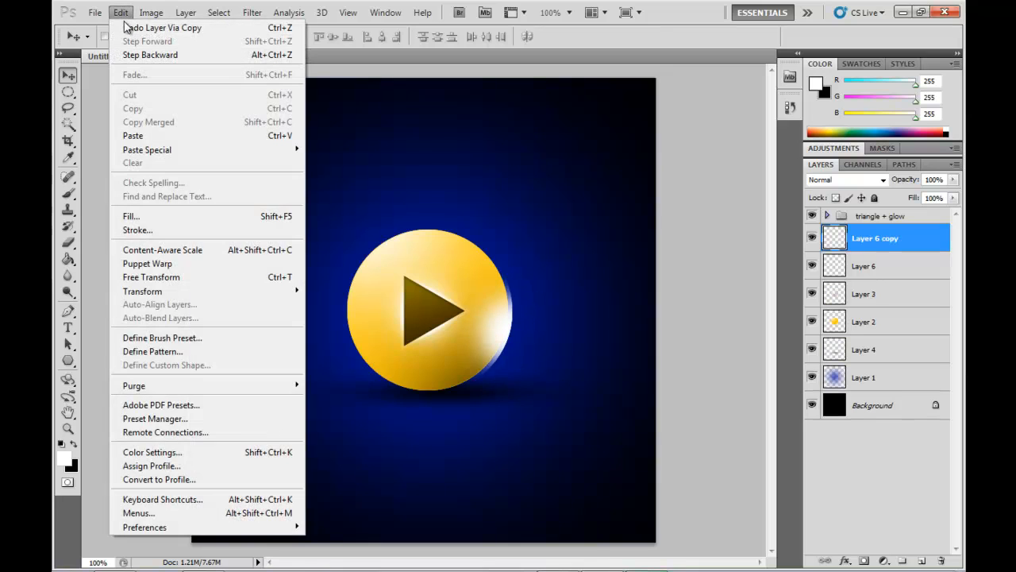
mouse_move(150, 276)
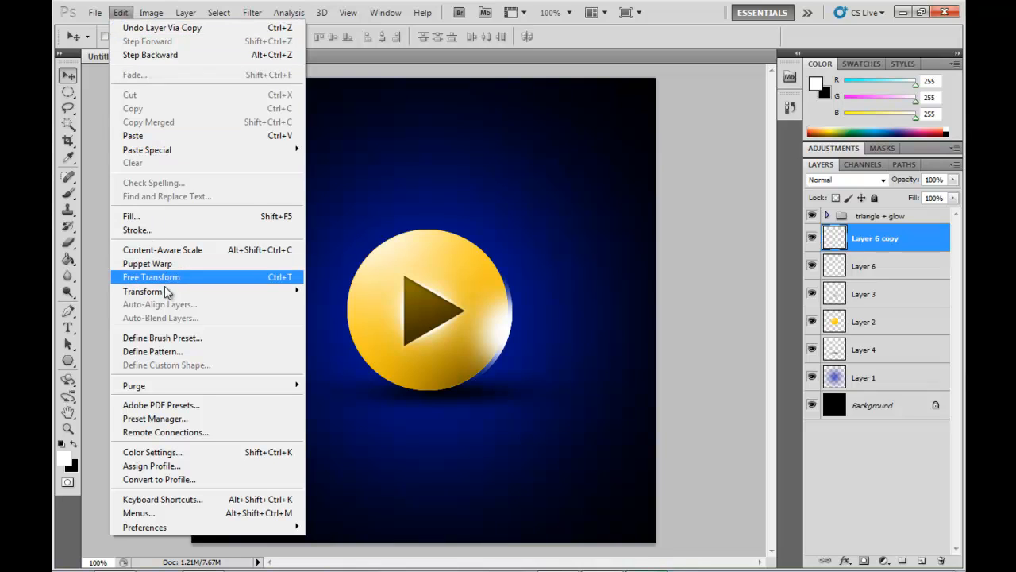
click(150, 276)
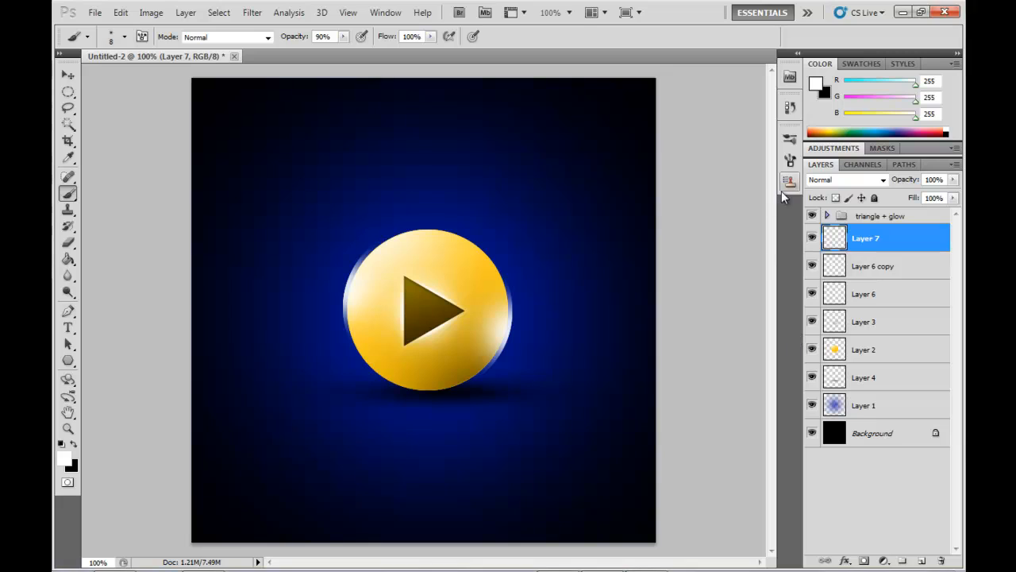
- Enable brush Scattering and Transfer dynamics, then paint soft white sparkle dots around the orb
click(789, 164)
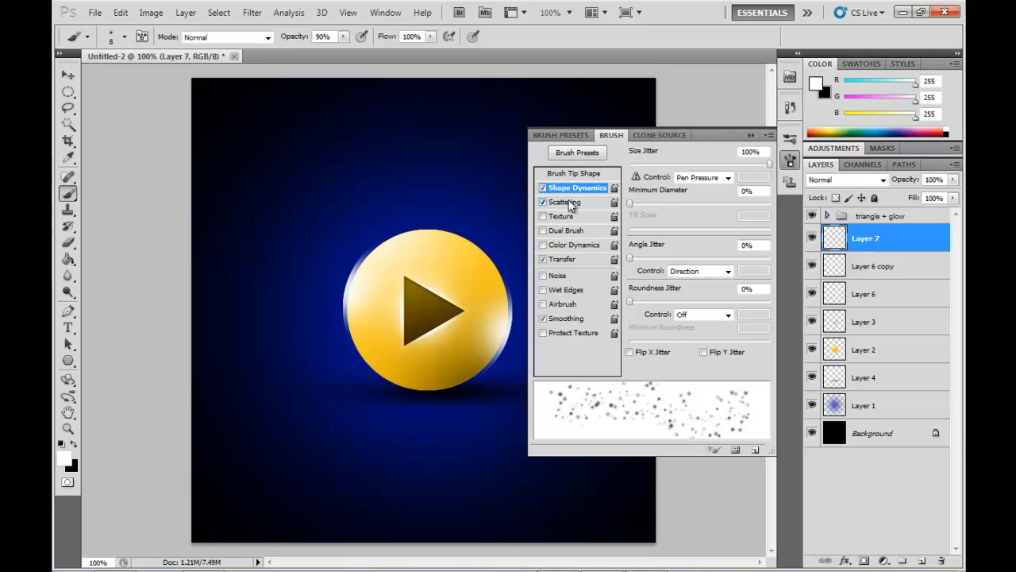
click(565, 201)
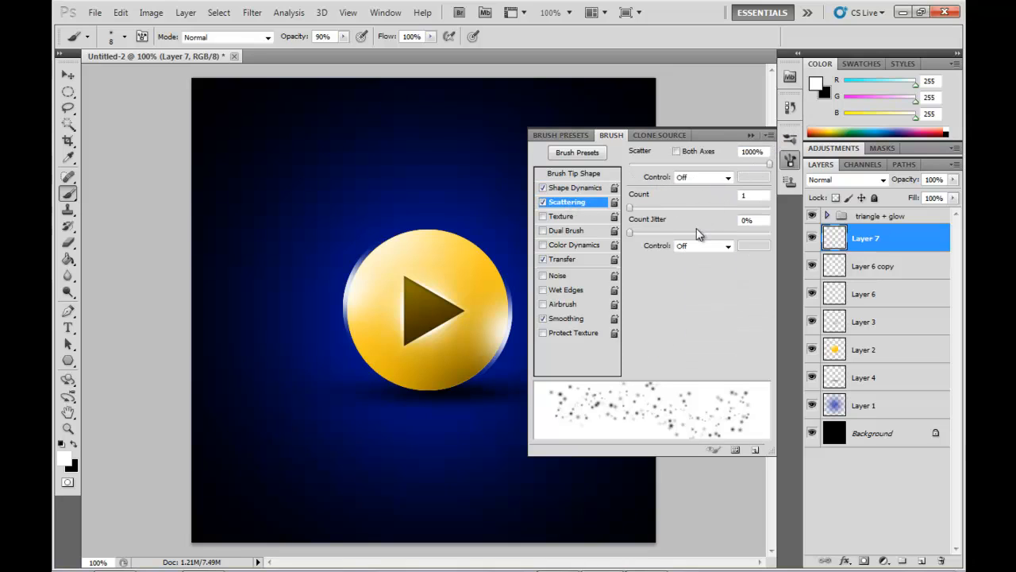
click(564, 257)
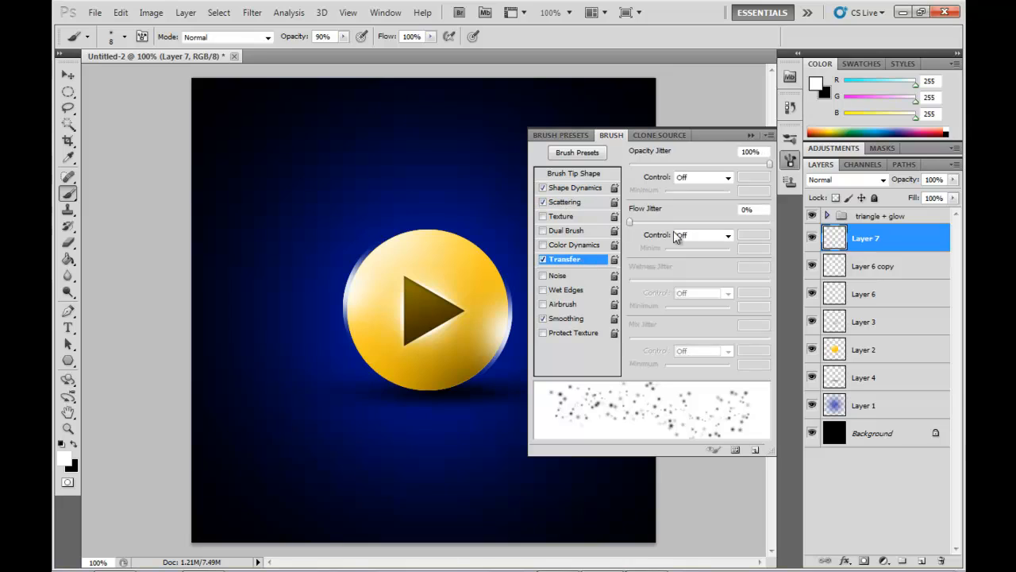
mouse_move(791, 289)
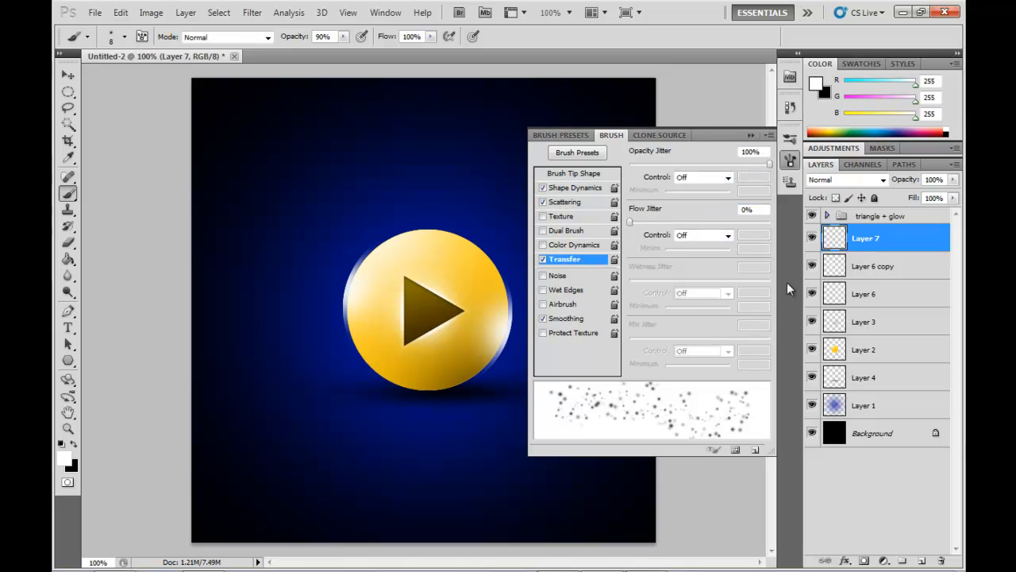
click(789, 159)
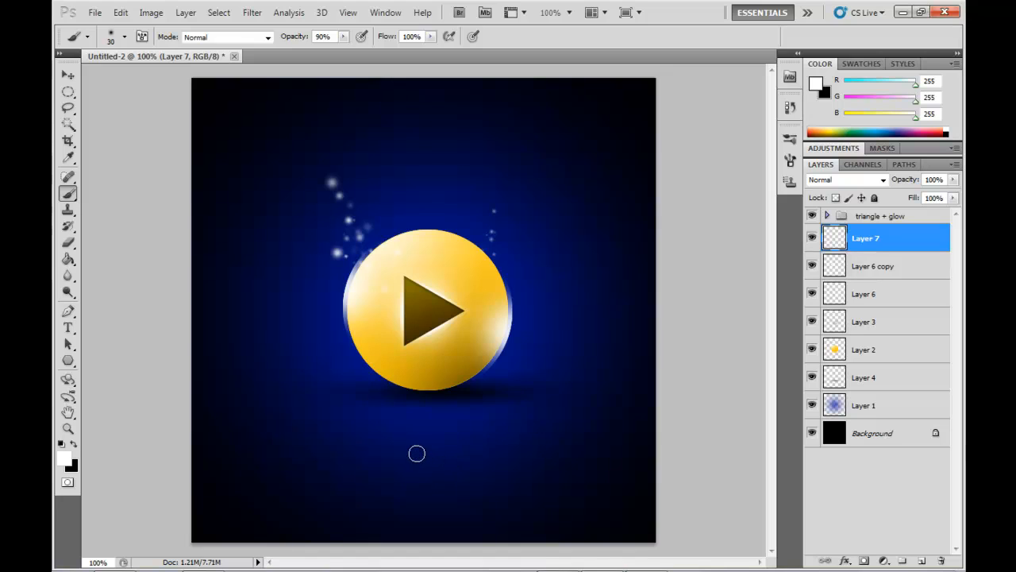
drag(416, 454, 516, 419)
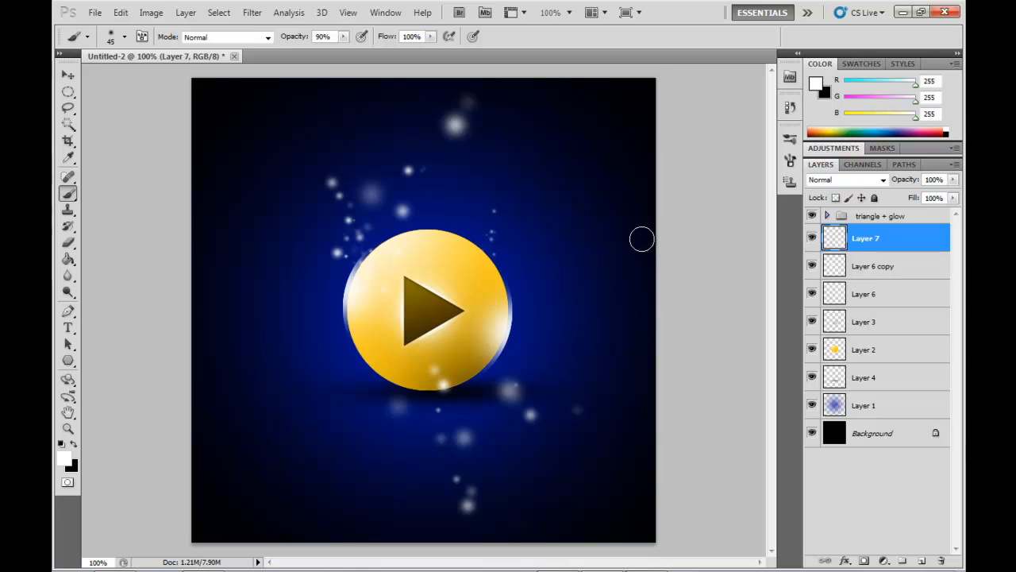
mouse_move(638, 235)
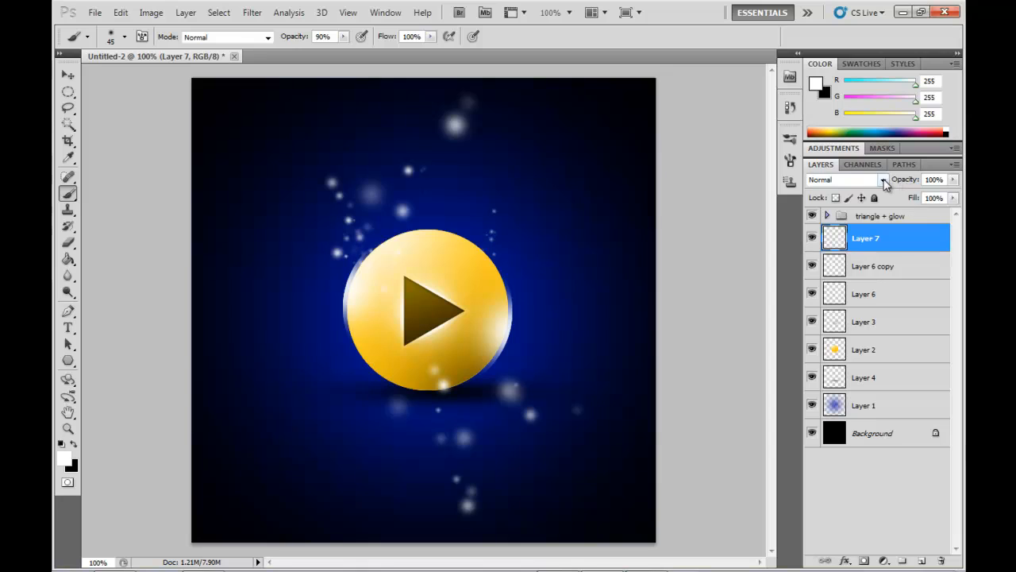
- Set Layer 7's blend mode to Soft Light so the sparkles fade into the backdrop
click(883, 180)
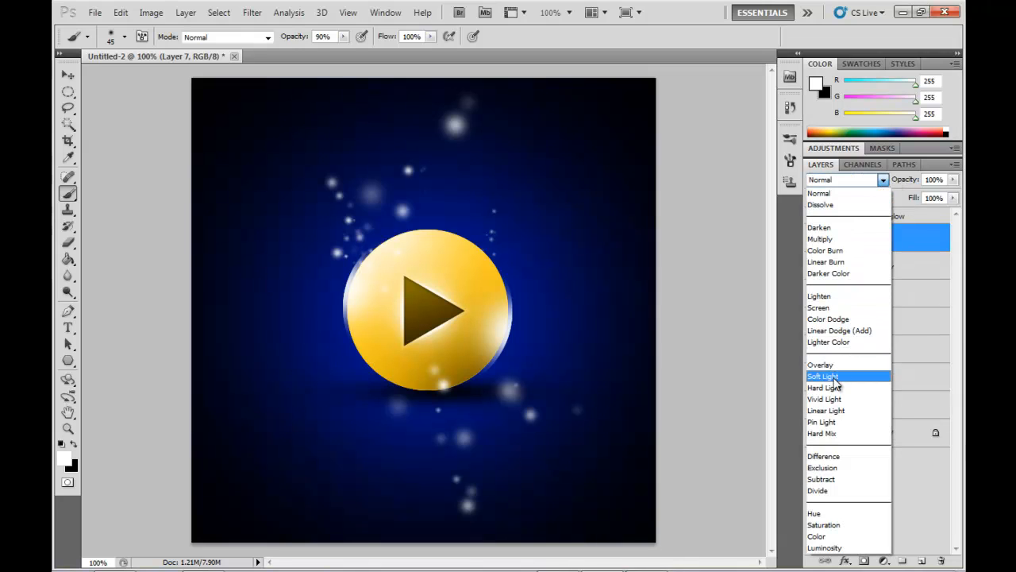
click(822, 375)
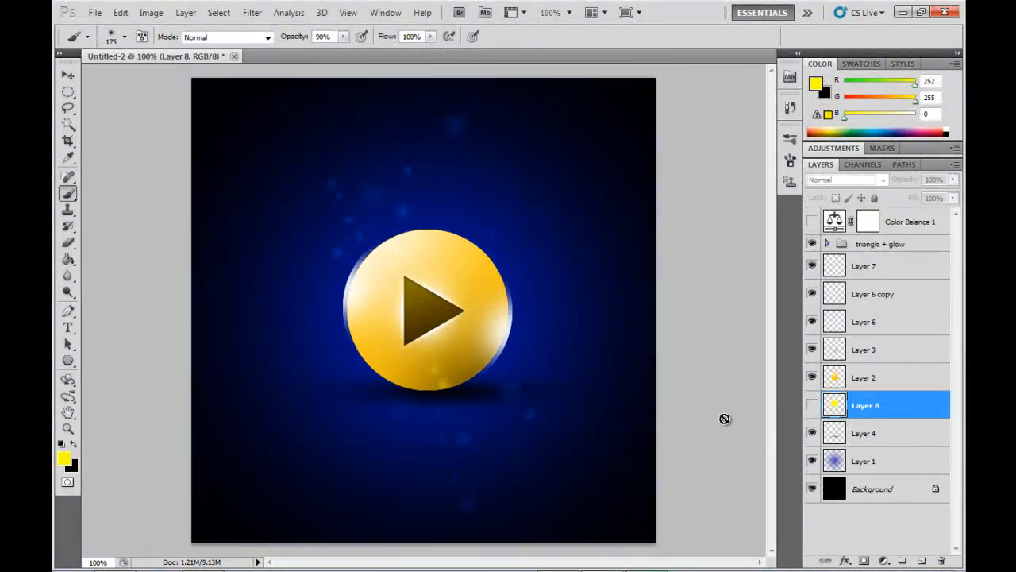
mouse_move(878, 410)
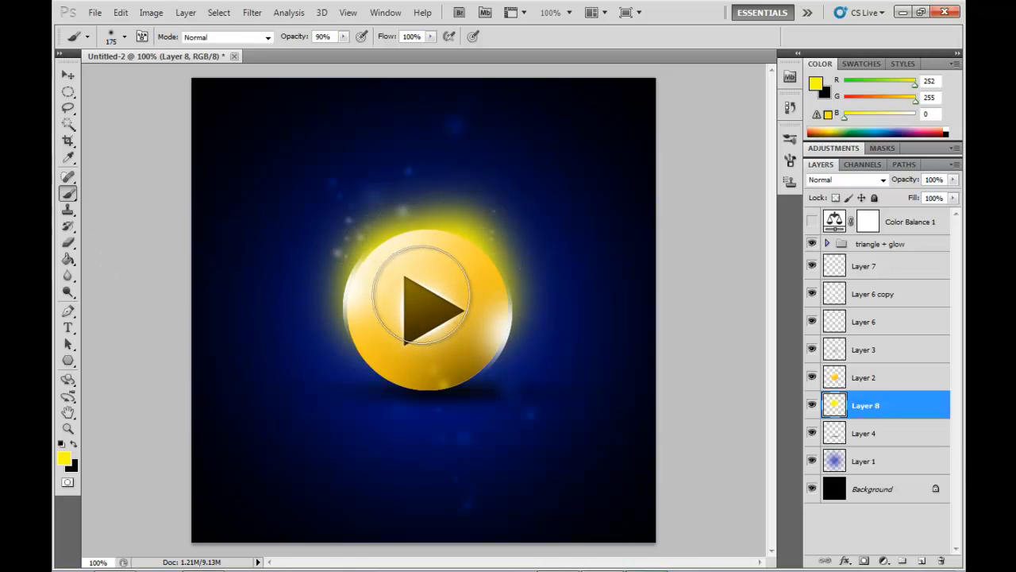
- Switch to the Move tool after painting the warm yellow glow on Layer 8
click(68, 76)
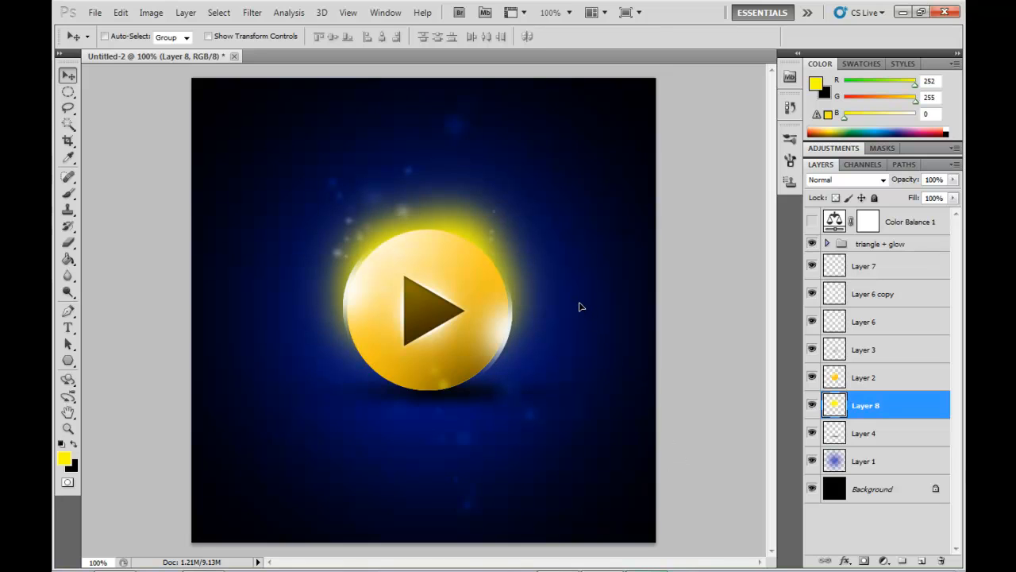
mouse_move(724, 396)
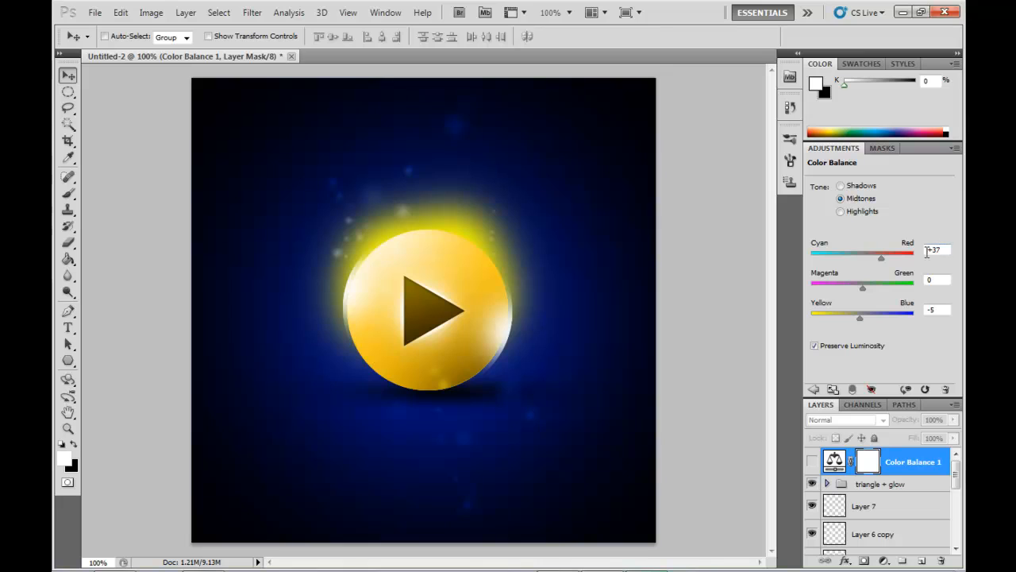
- Shift the Color Balance highlights toward red (Red 100) to warm the orb's glow
click(840, 209)
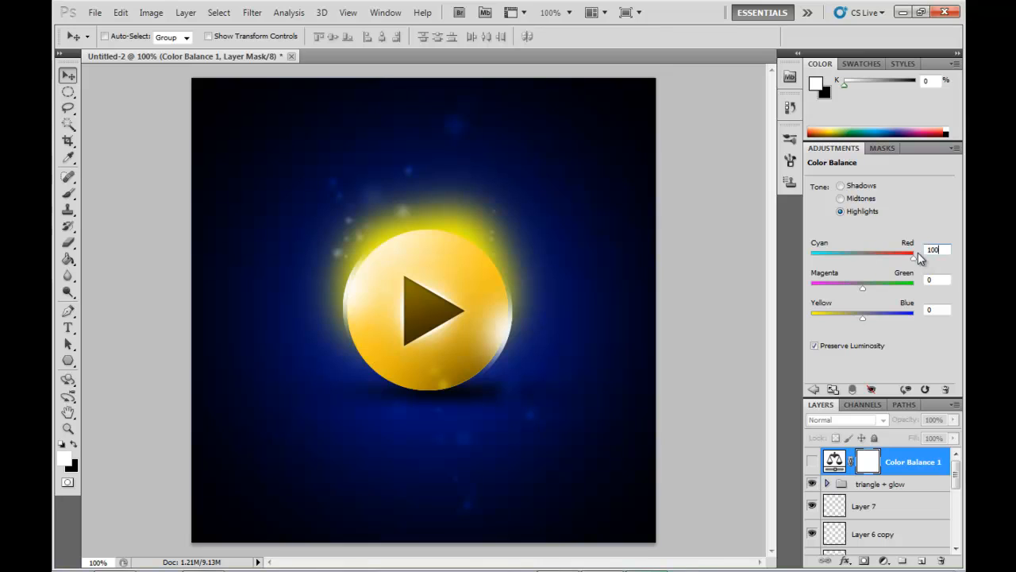
mouse_move(940, 340)
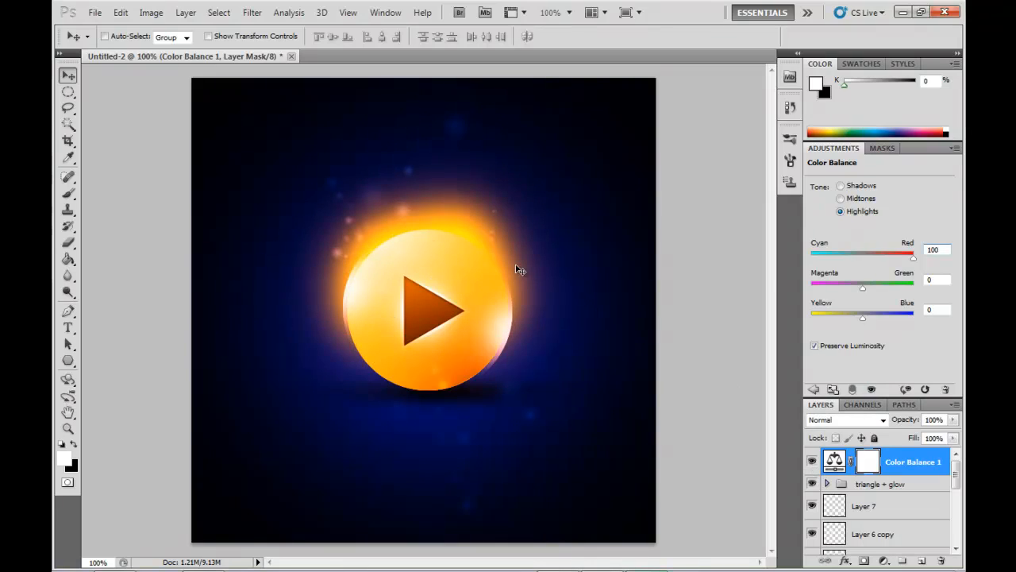
mouse_move(759, 337)
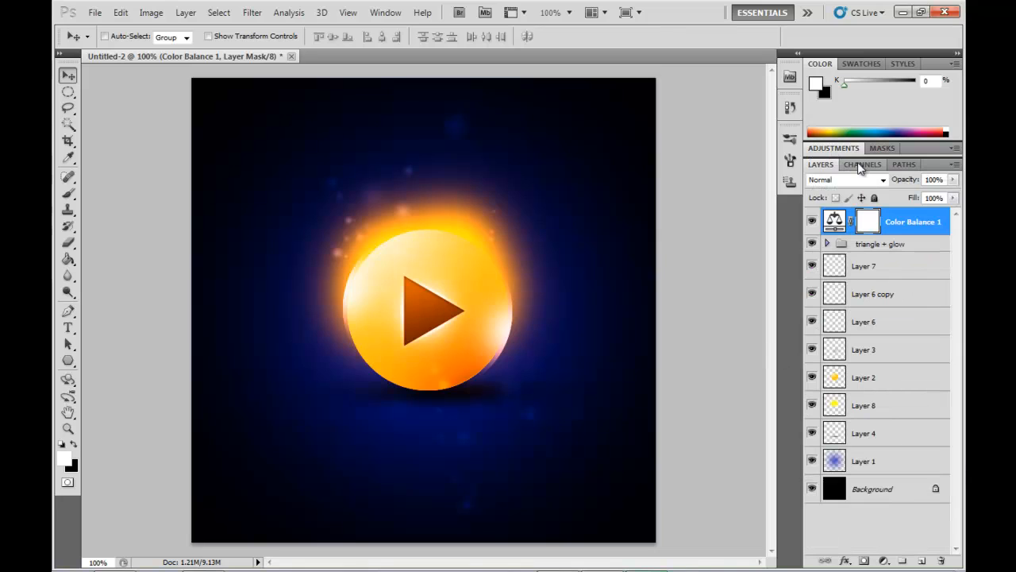
click(865, 405)
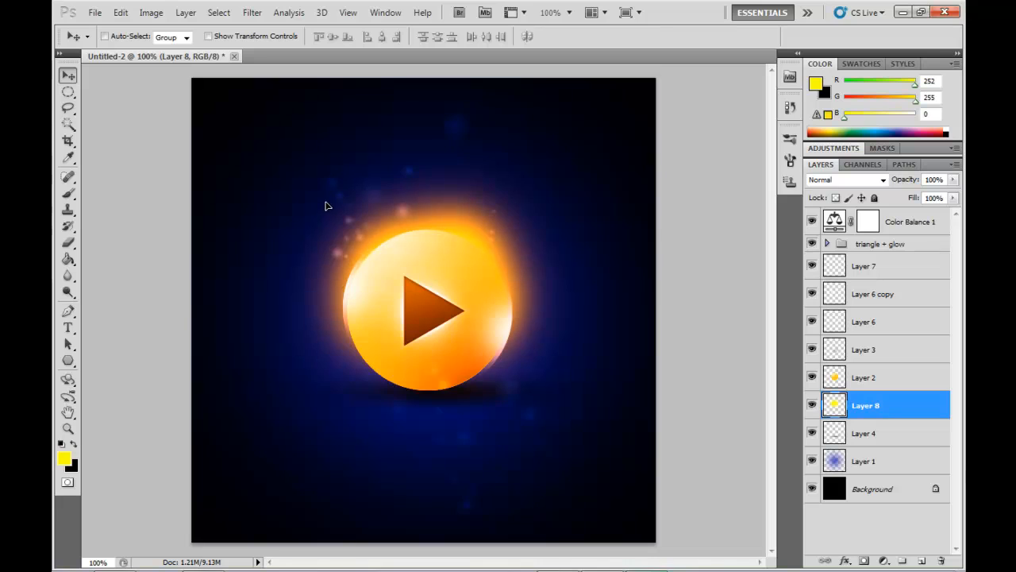
mouse_move(537, 276)
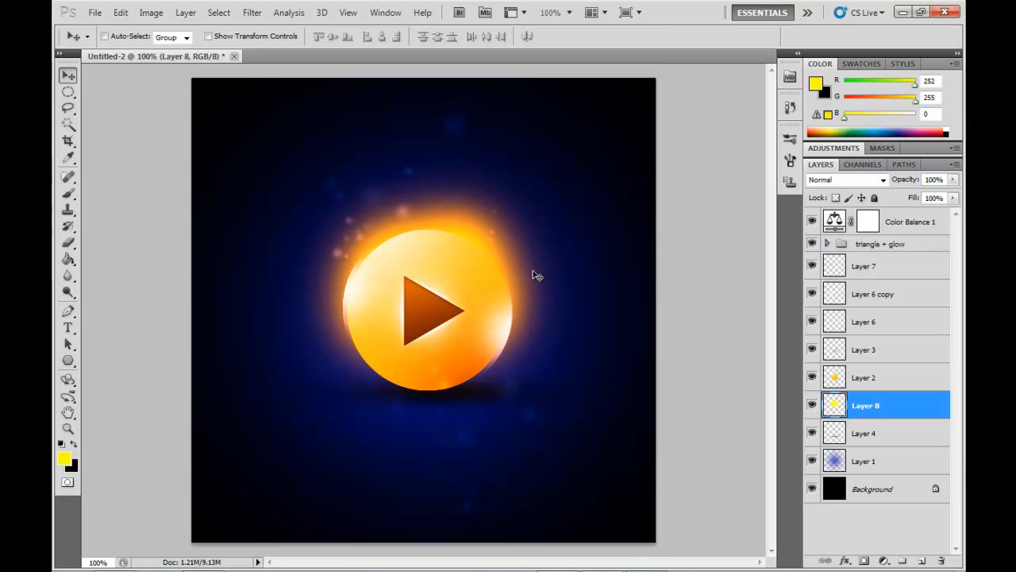
mouse_move(699, 329)
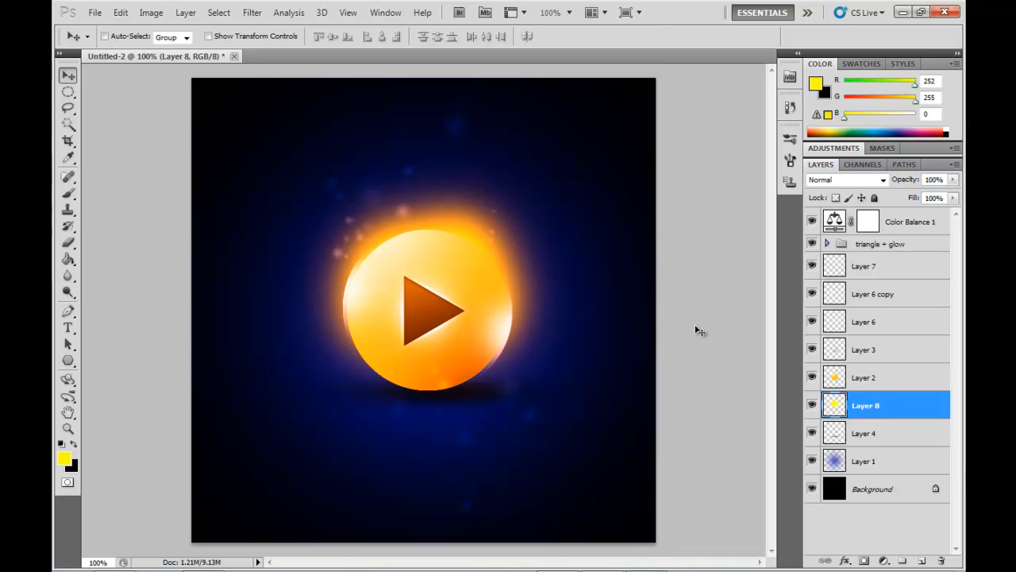